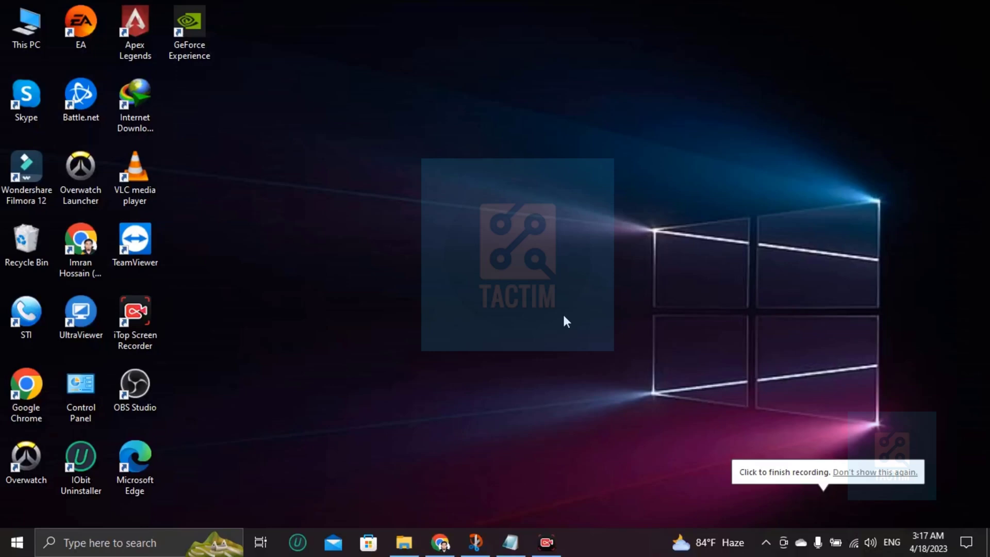
pyautogui.moveTo(770, 515)
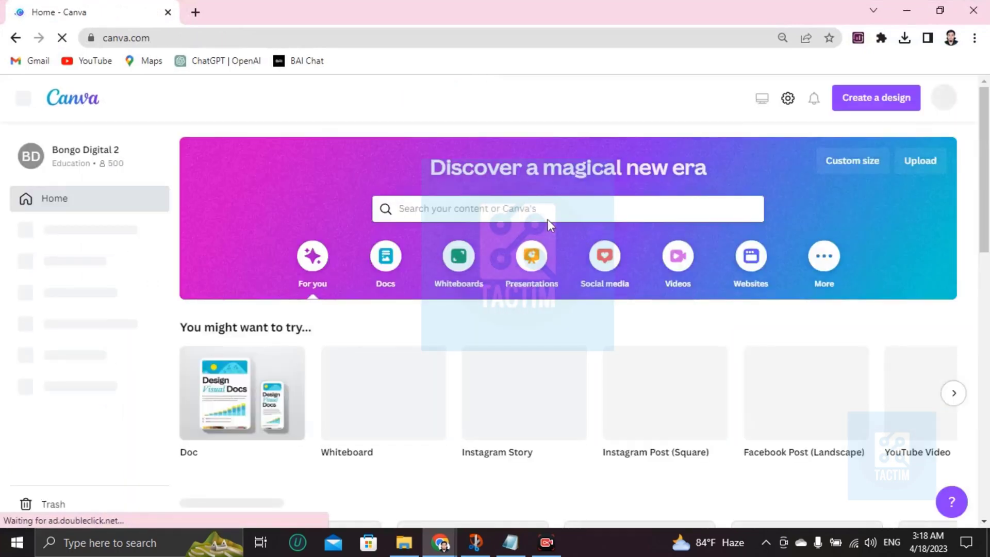
# Search templates for 'report card' and preview the Grey and Dark Grey Modern College Report Card
pyautogui.click(480, 209)
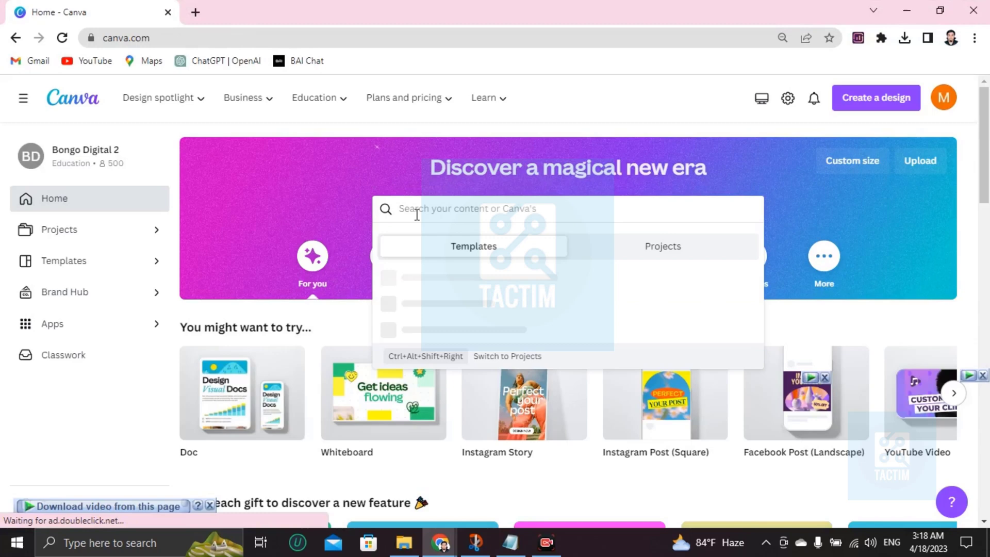
pyautogui.write('report')
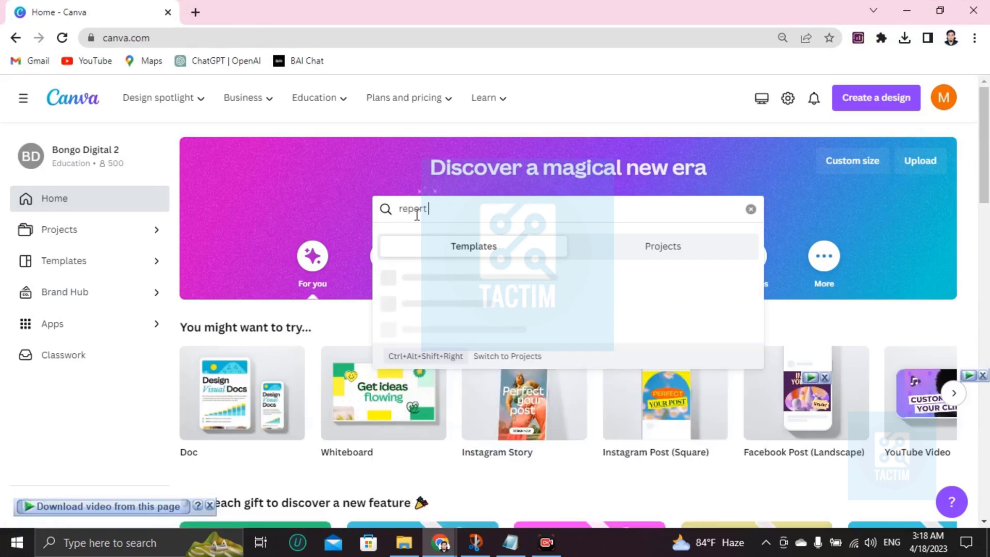
pyautogui.write('card')
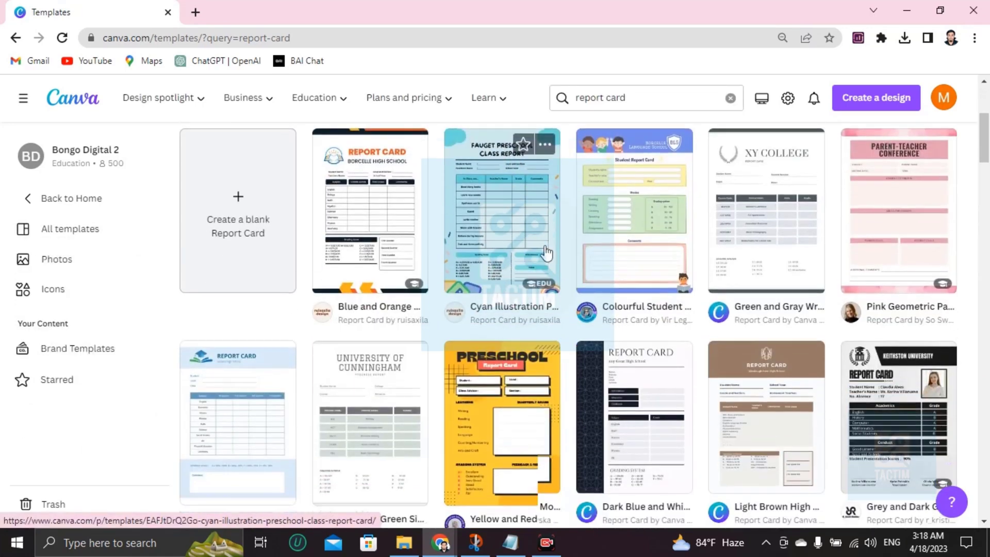
pyautogui.scroll(-3)
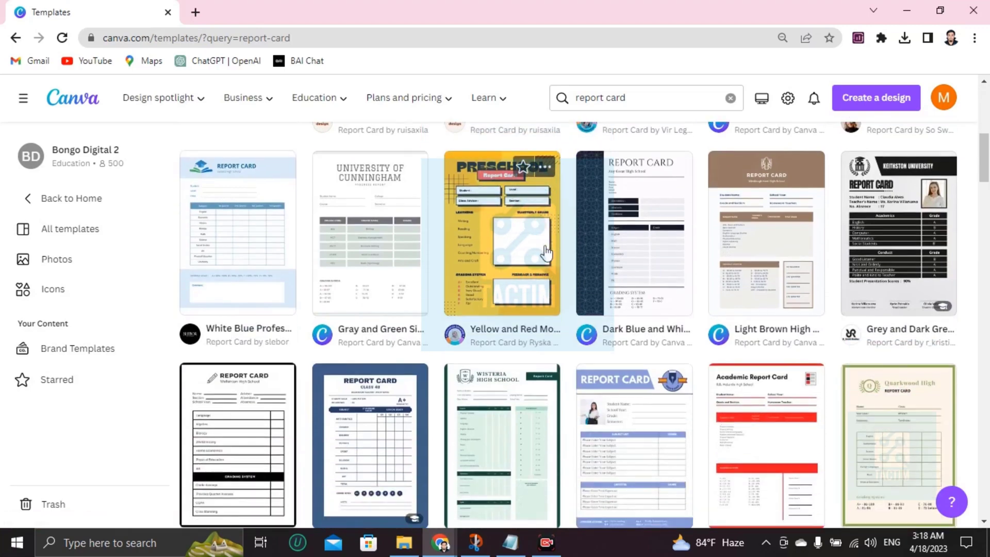
pyautogui.moveTo(641, 257)
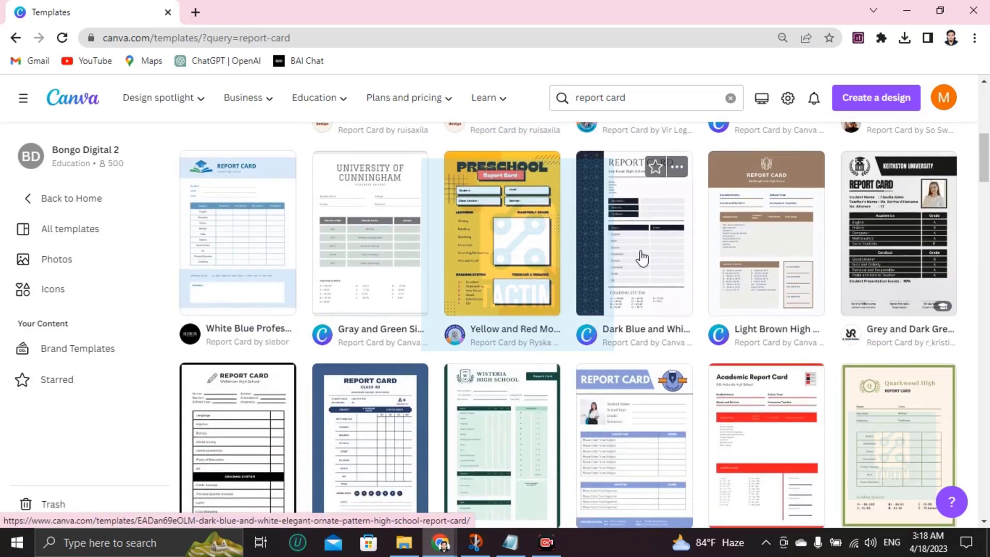
pyautogui.click(900, 233)
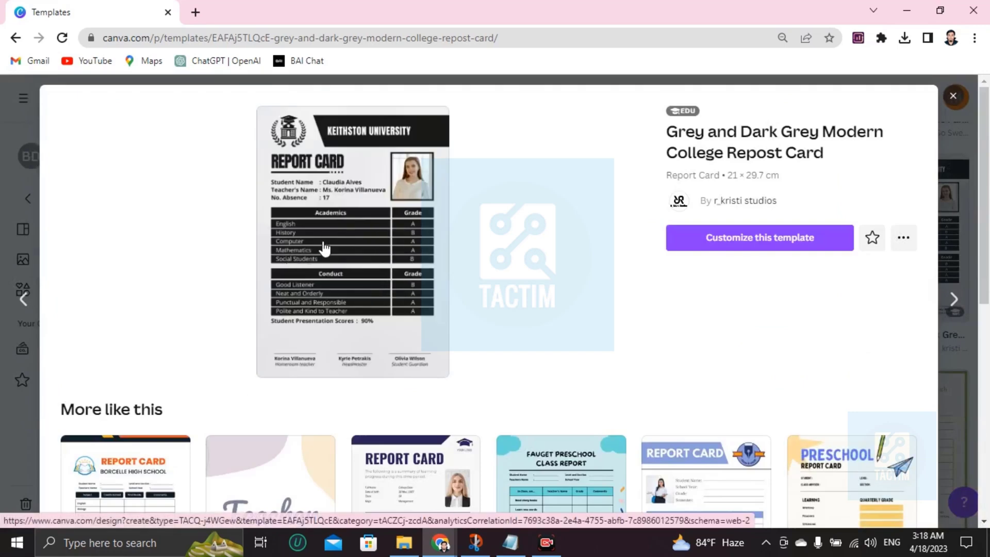
# Customize the college report card template and delete the student's portrait photo
pyautogui.click(759, 237)
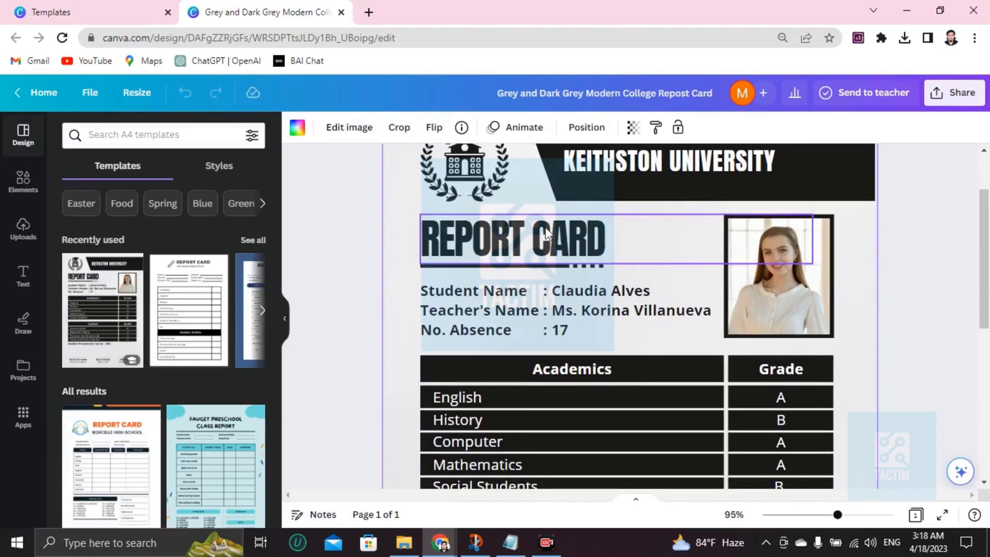
pyautogui.click(777, 275)
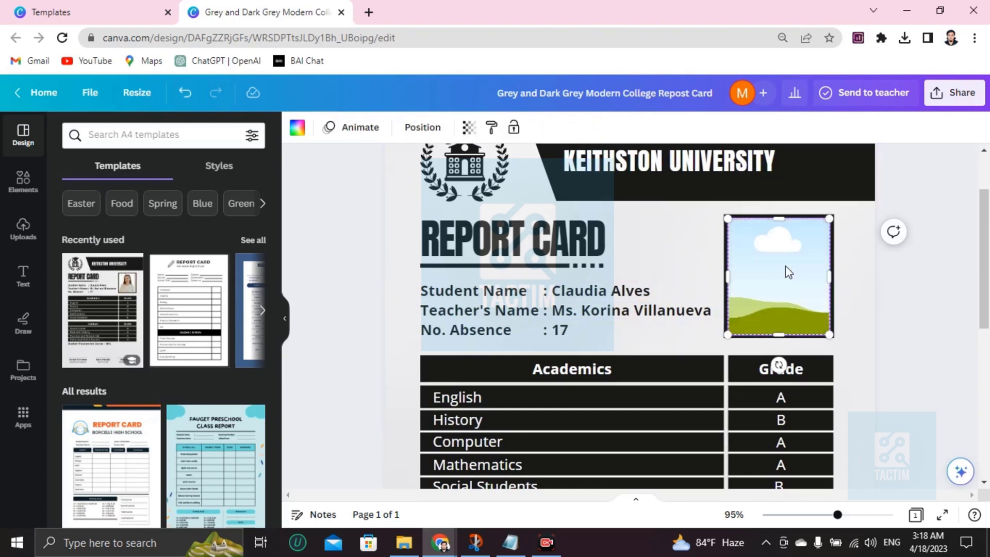
# Upload student photos from a computer folder, then undo the trial portrait in the frame
pyautogui.click(22, 229)
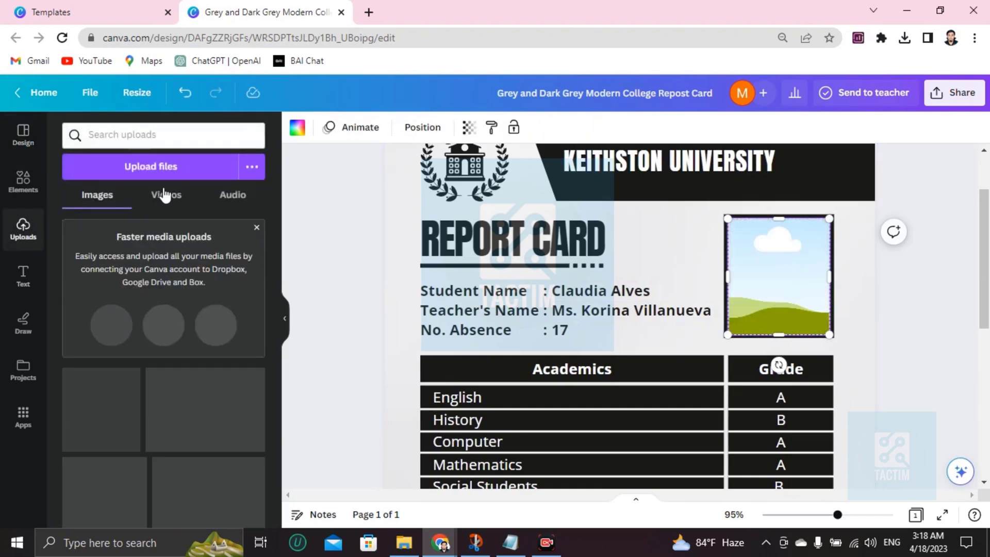
pyautogui.click(150, 166)
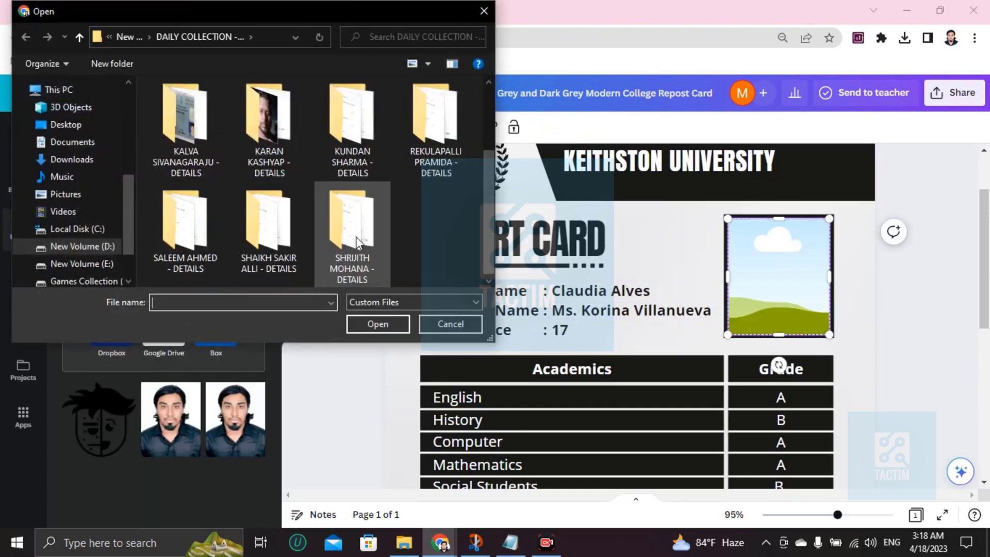
pyautogui.click(450, 323)
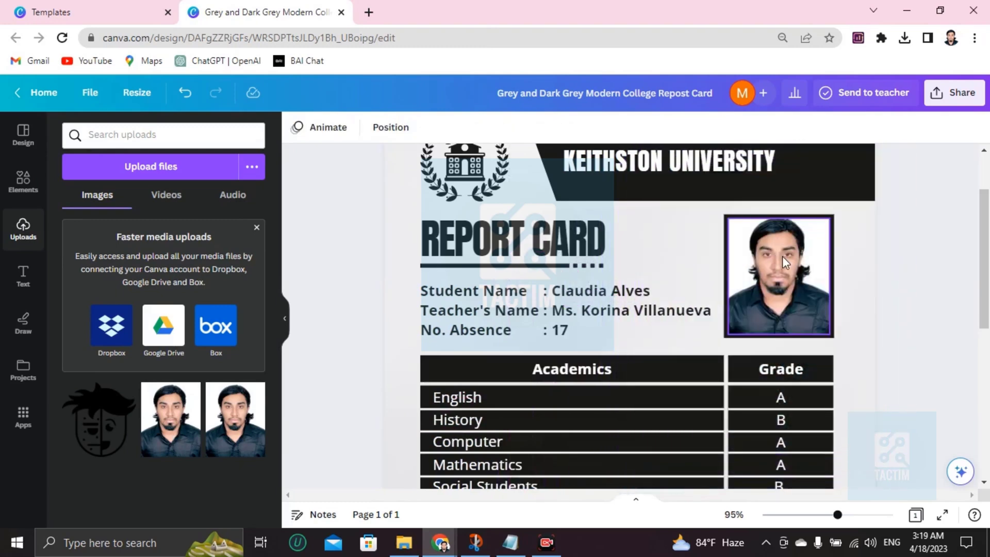
pyautogui.click(779, 275)
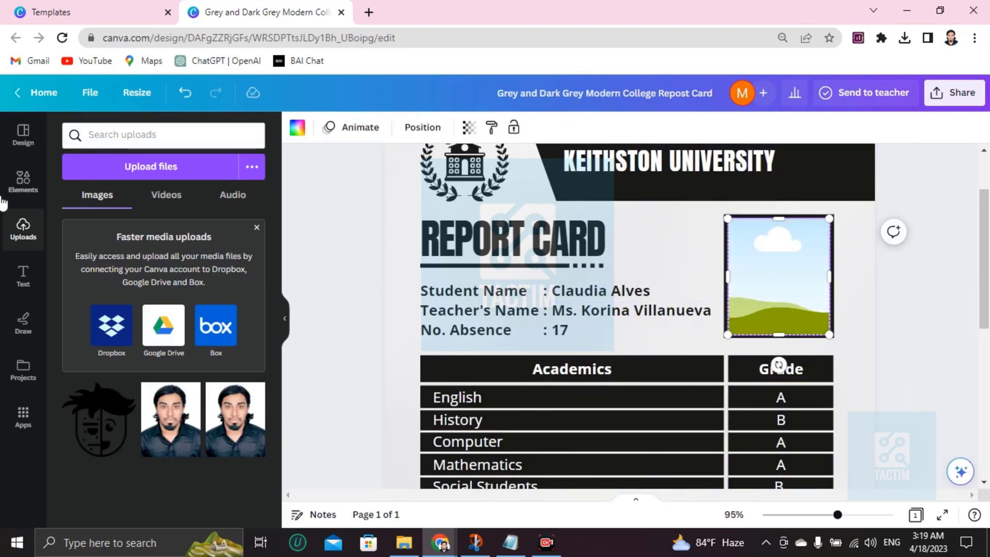
# Fill the photo frame with a 'student' stock photo and select the university crest logo
pyautogui.click(23, 182)
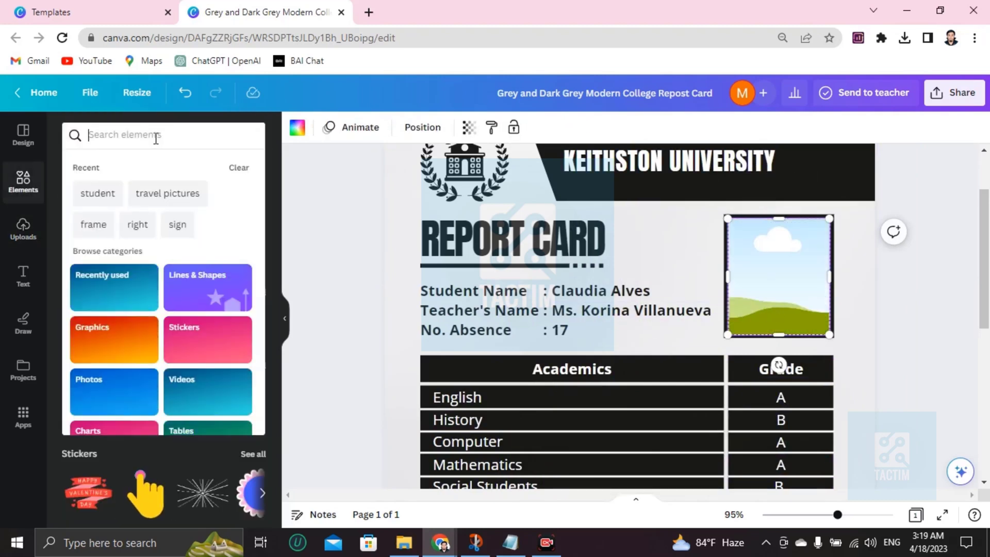
pyautogui.write('student')
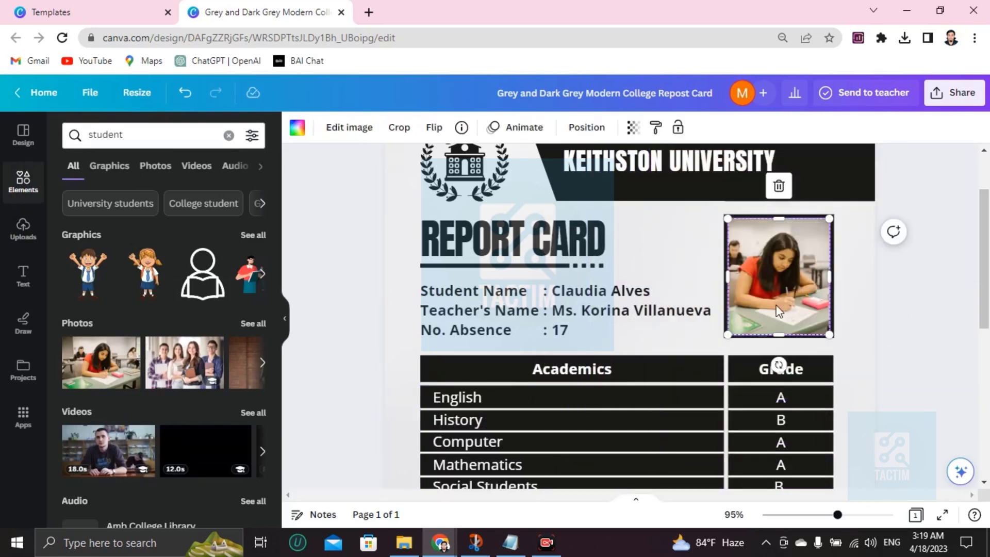
pyautogui.scroll(3)
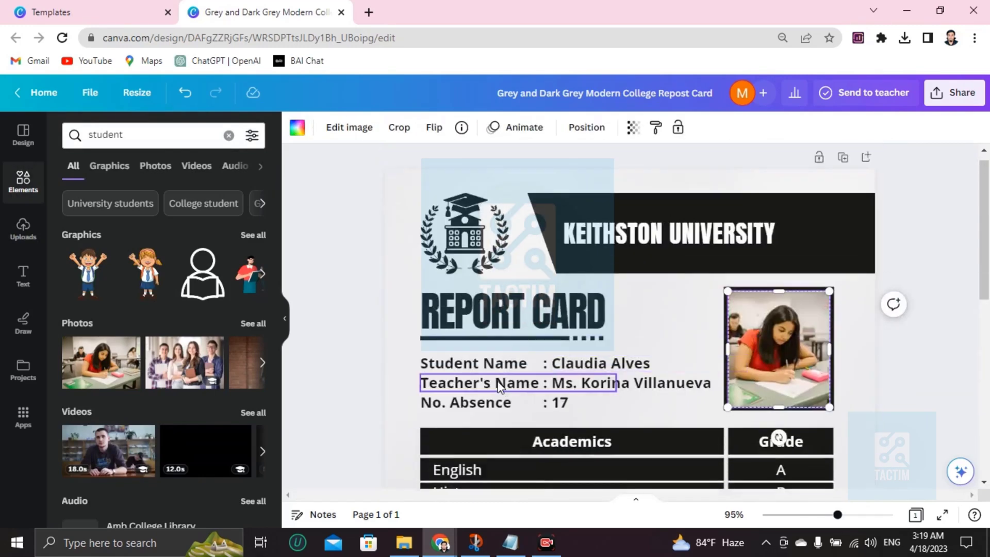
pyautogui.click(467, 237)
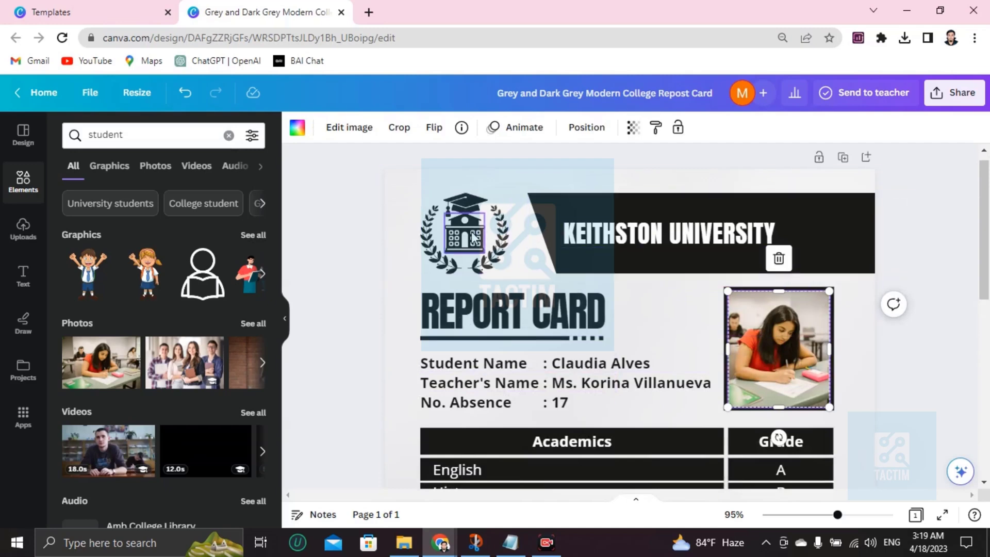
pyautogui.click(464, 233)
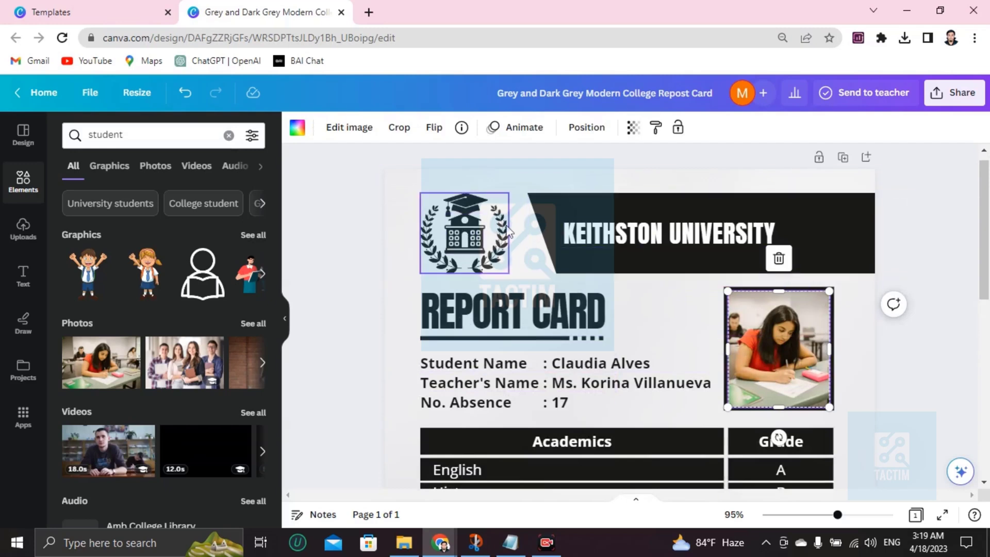
pyautogui.moveTo(483, 206)
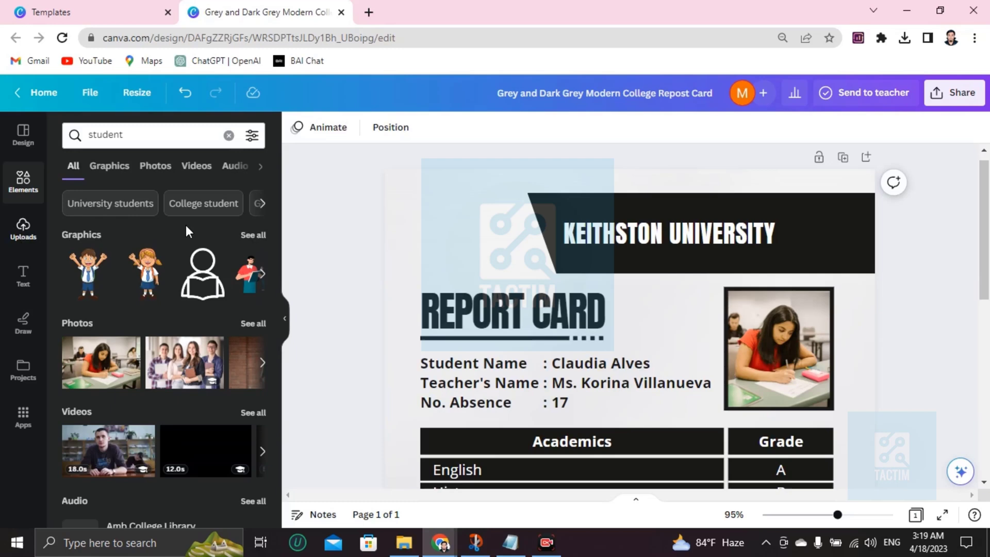
pyautogui.moveTo(23, 183)
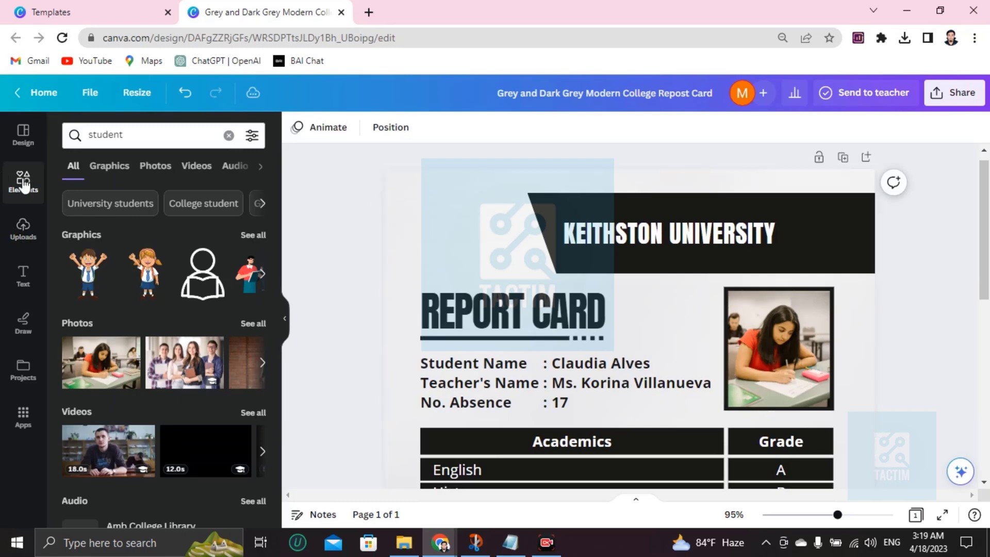
# Search elements for 'school logo' and place the blue graduation-cap logo at top left
pyautogui.click(229, 135)
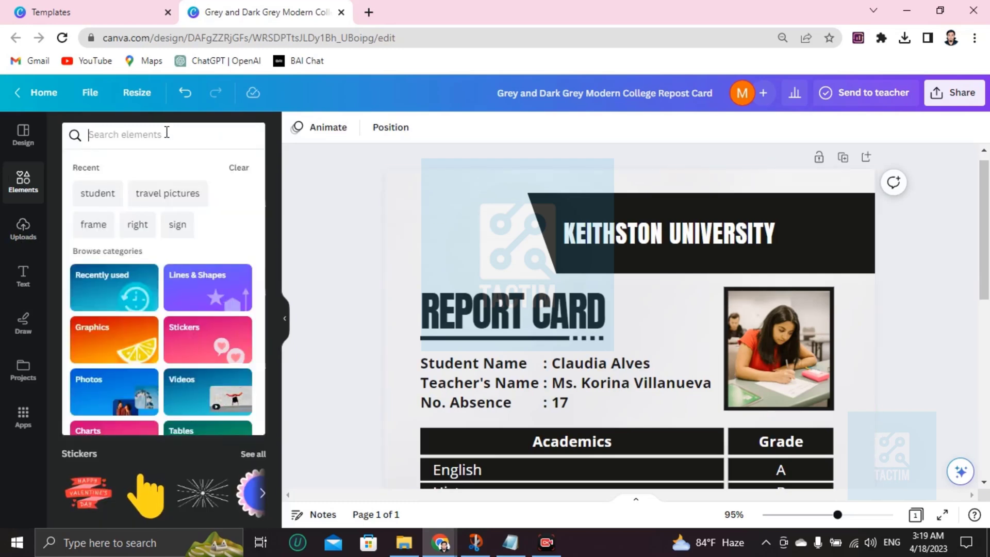
pyautogui.write('schoo')
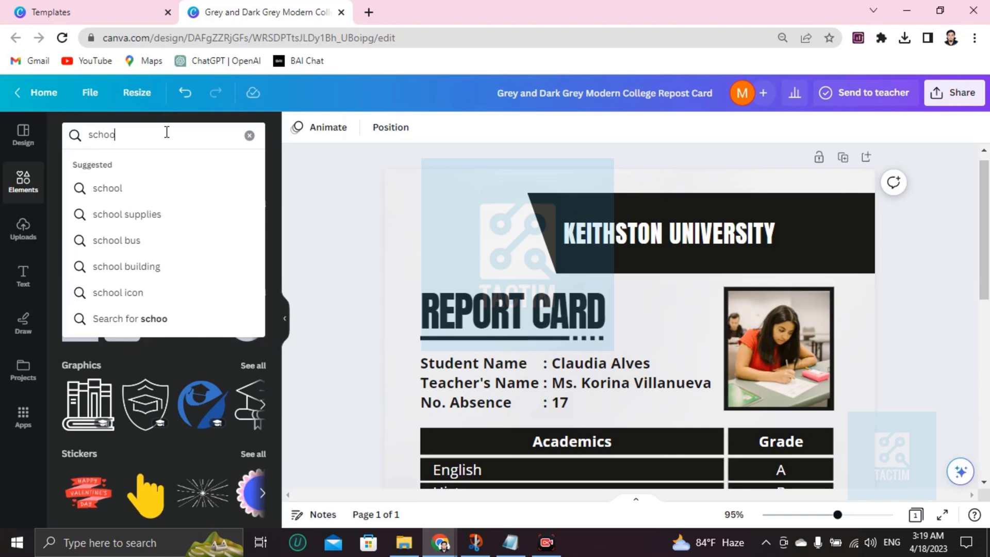
pyautogui.write('school logo')
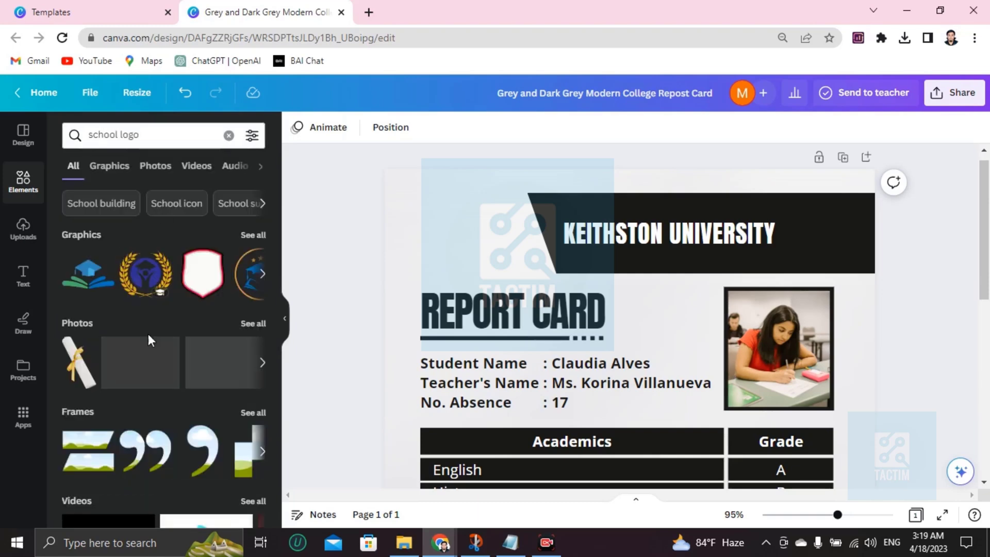
pyautogui.click(565, 383)
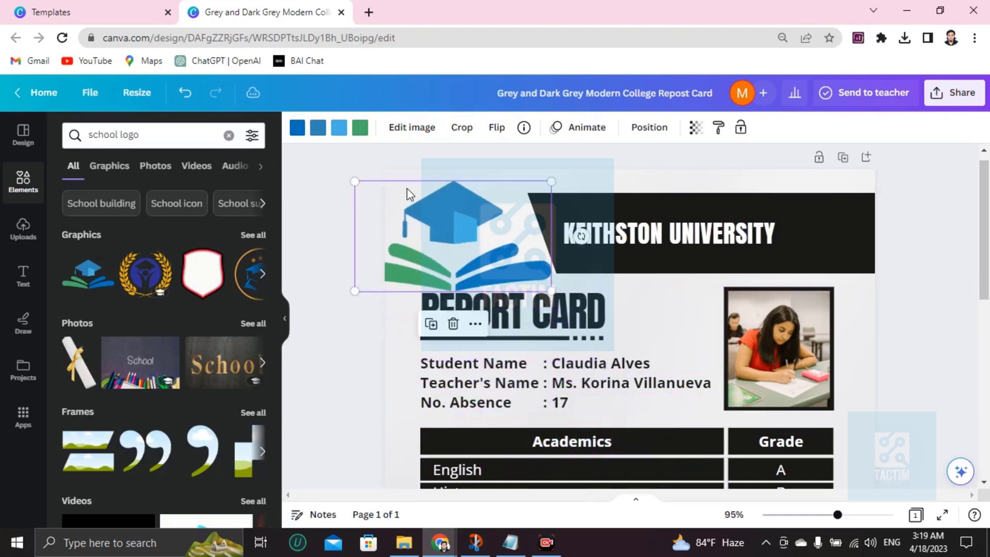
pyautogui.moveTo(419, 220)
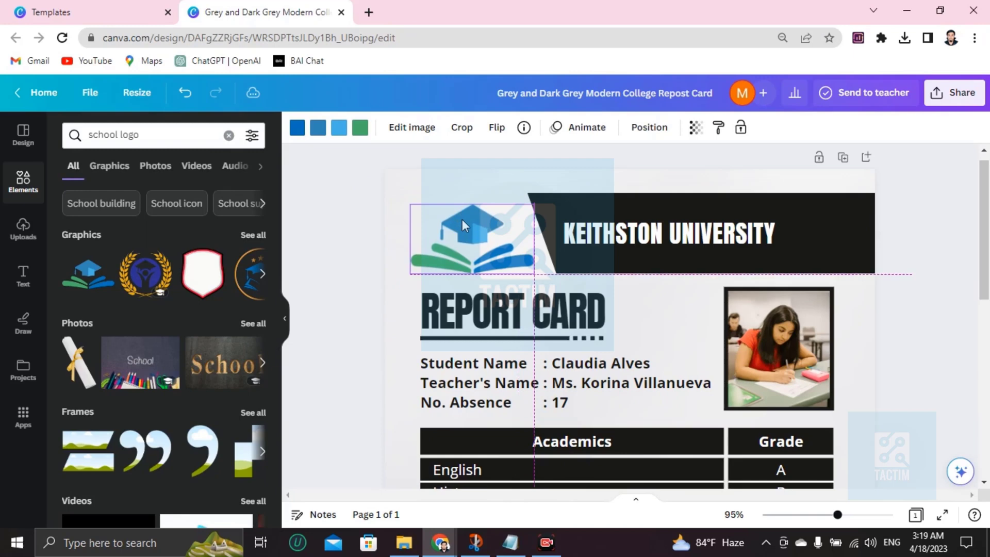
pyautogui.click(666, 233)
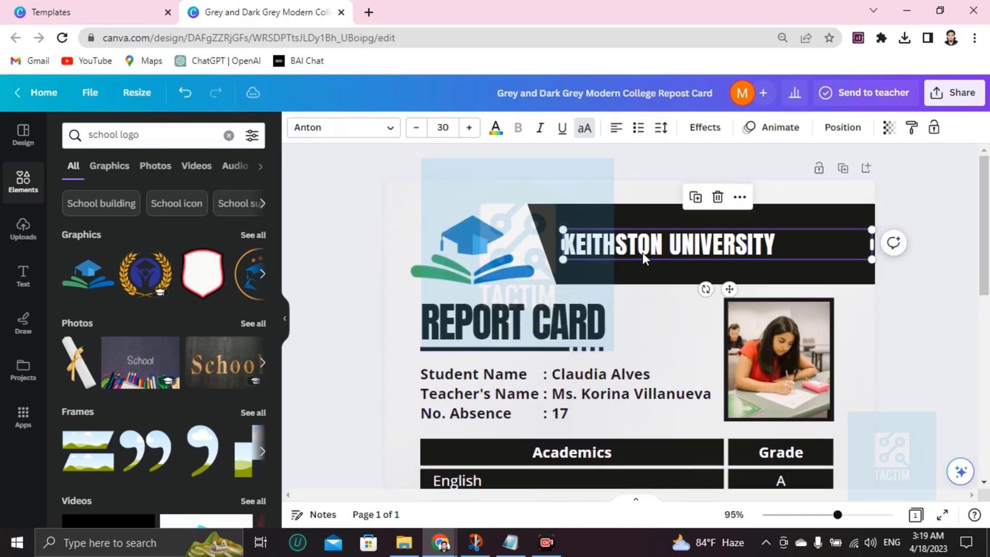
# Replace the KEITHSTON UNIVERSITY heading text with DHAKA UNIVERSITY
pyautogui.tripleClick(669, 244)
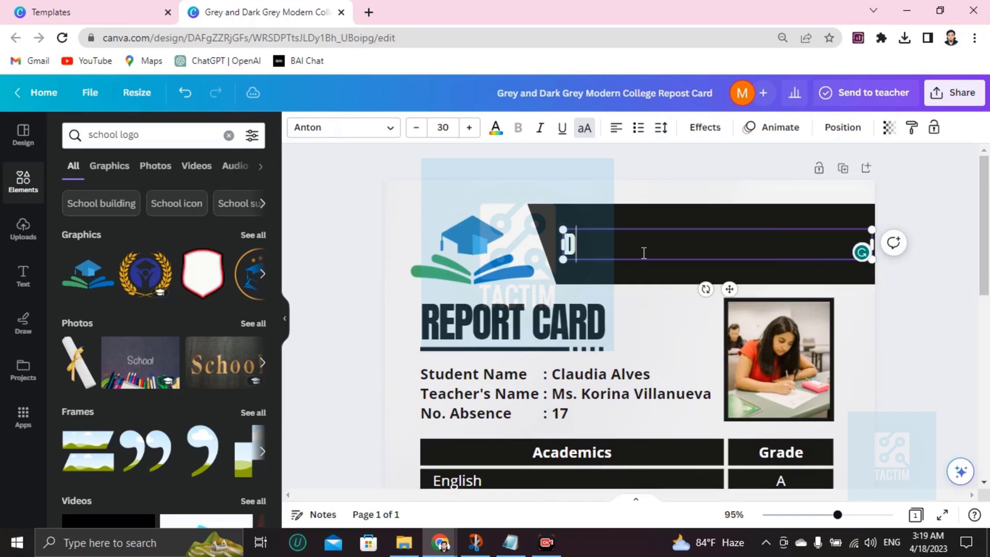
pyautogui.write('DHAKA UNIVERS')
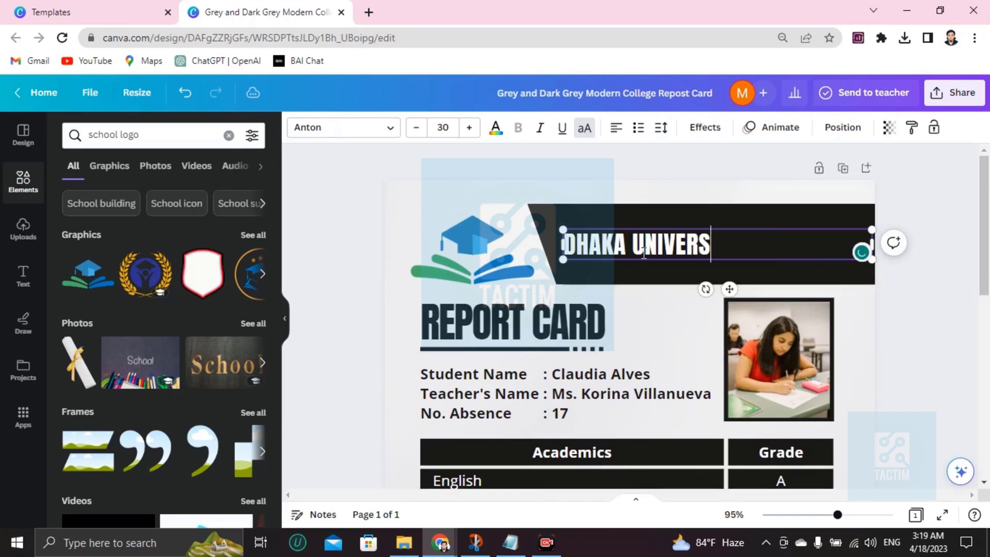
pyautogui.scroll(-3)
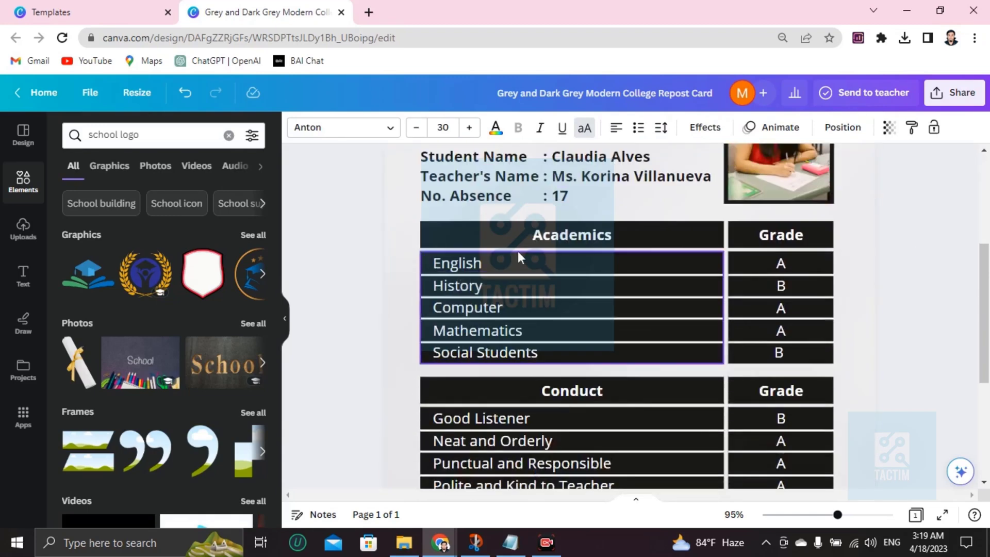
pyautogui.scroll(-3)
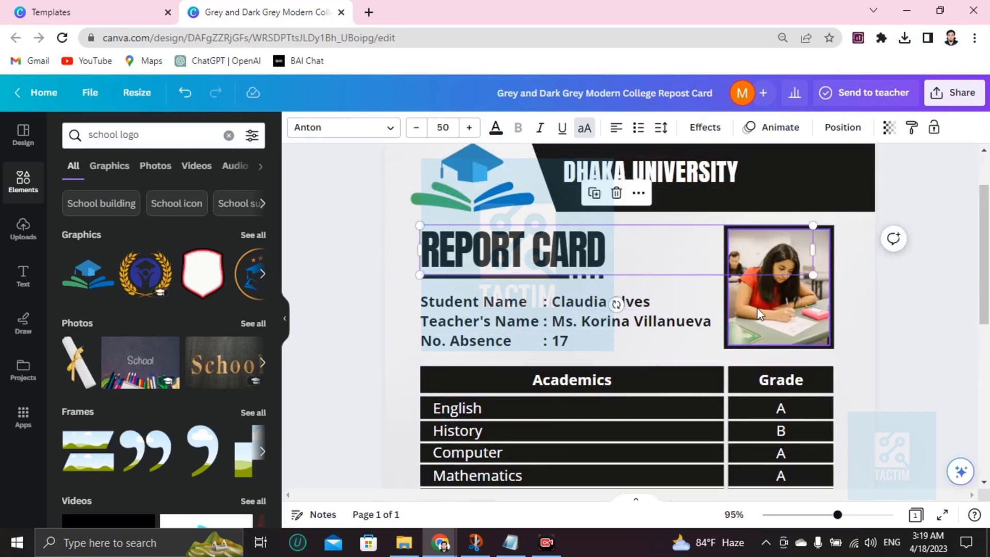
# Put placeholder text in the student and teacher name fields and set No. Absence to 10
pyautogui.doubleClick(588, 301)
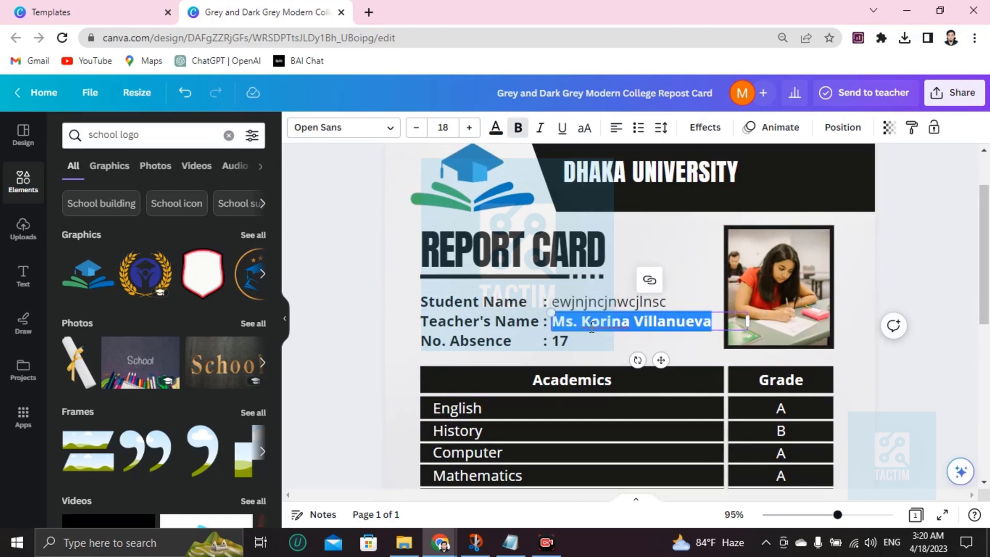
pyautogui.write('woicnwiociwioc')
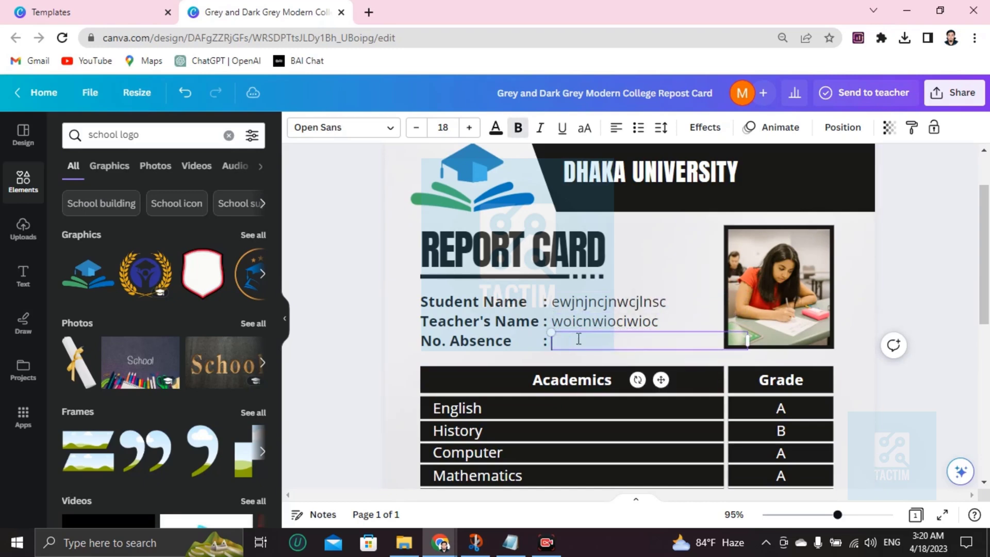
pyautogui.write('10')
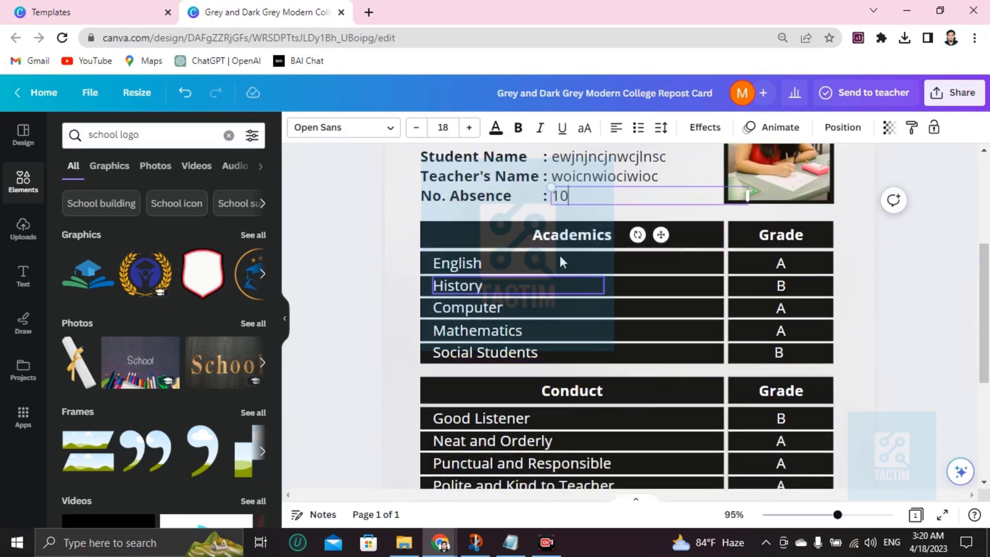
pyautogui.click(779, 263)
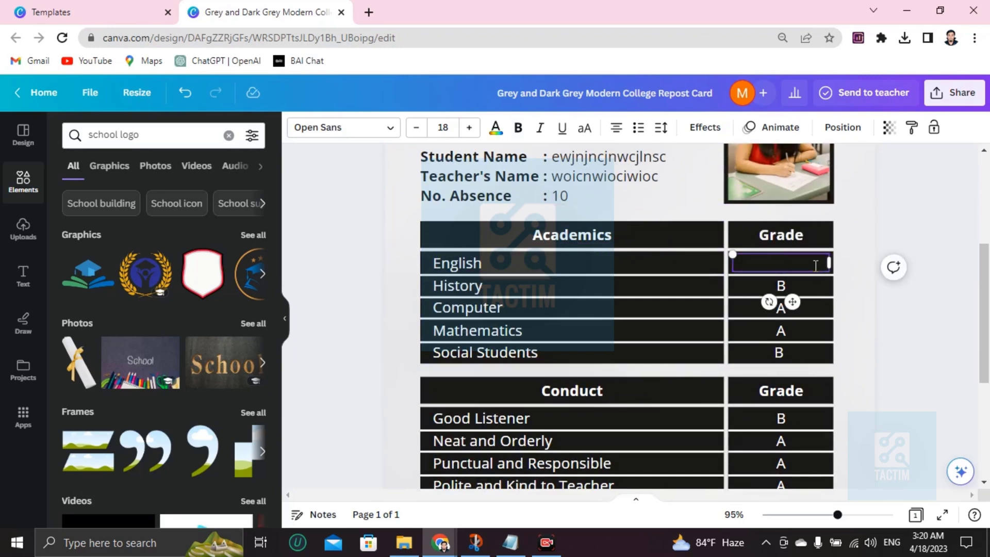
# Enter Academics grades: A+ for English, A for History, A- for Computer
pyautogui.write('a')
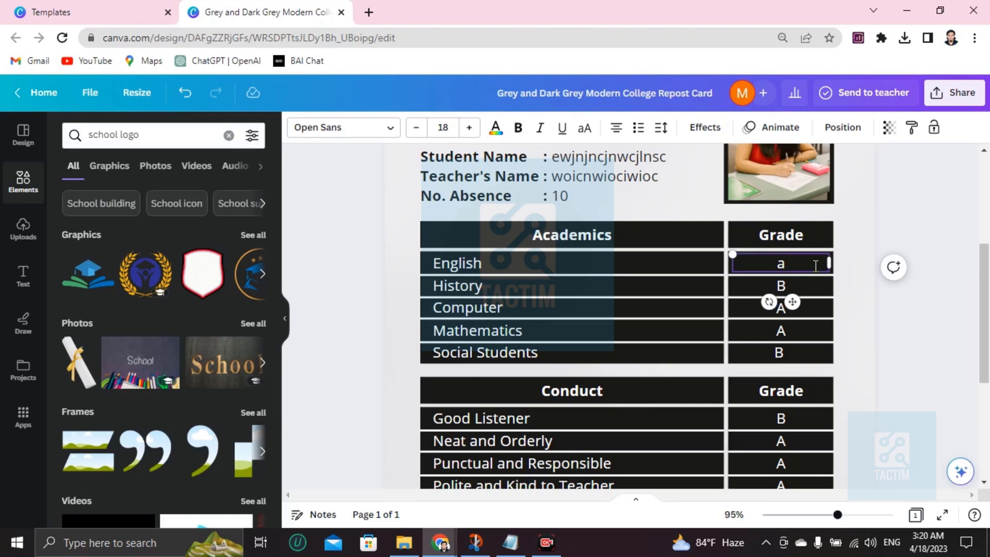
pyautogui.write('A+')
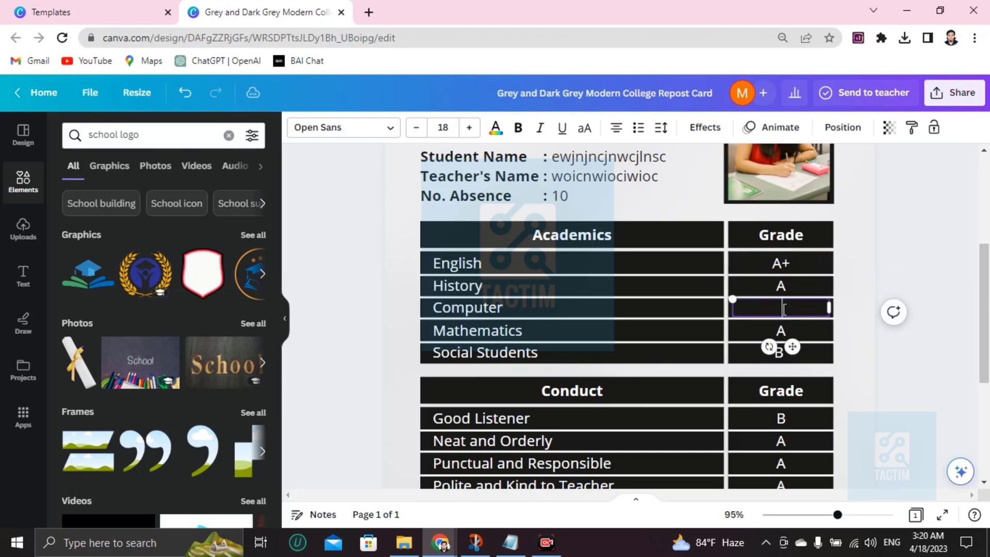
pyautogui.write('b')
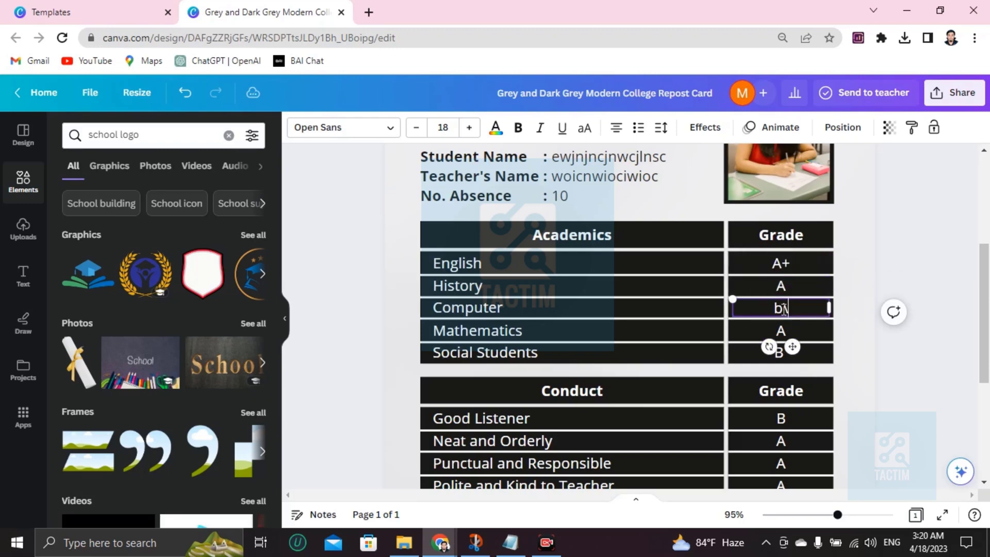
pyautogui.write('a')
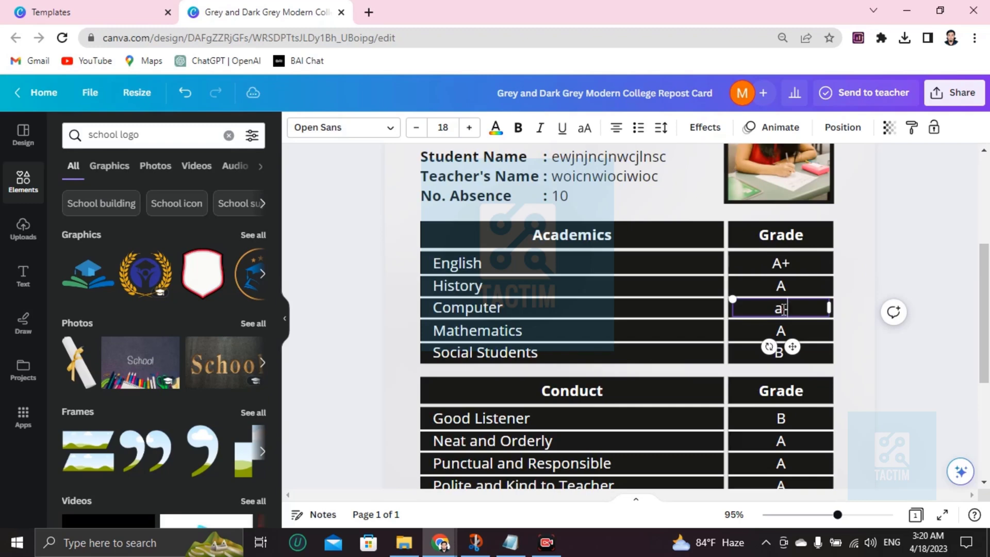
pyautogui.write('A-')
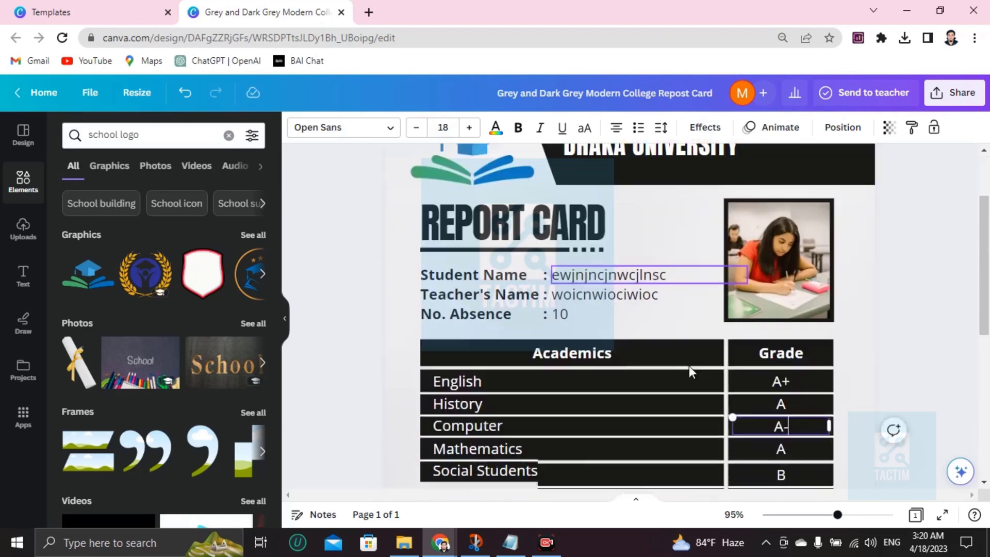
# Change the Neat and Orderly grade in the Conduct table from A to A-
pyautogui.scroll(-3)
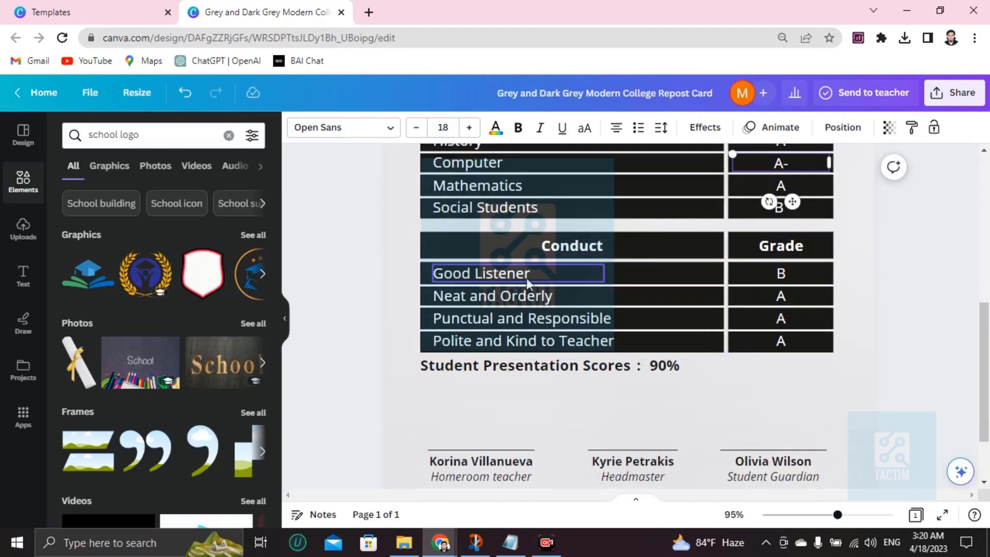
pyautogui.click(779, 272)
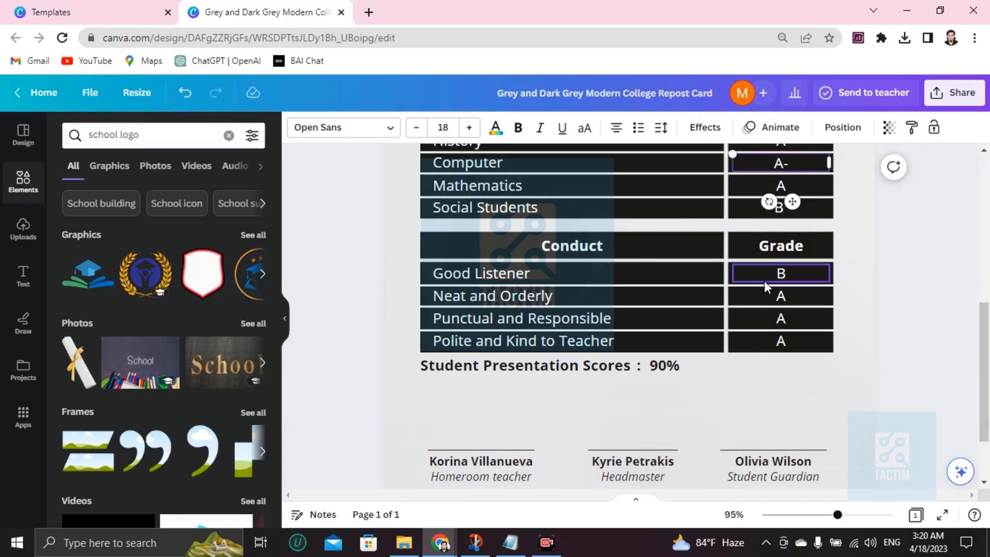
pyautogui.click(779, 318)
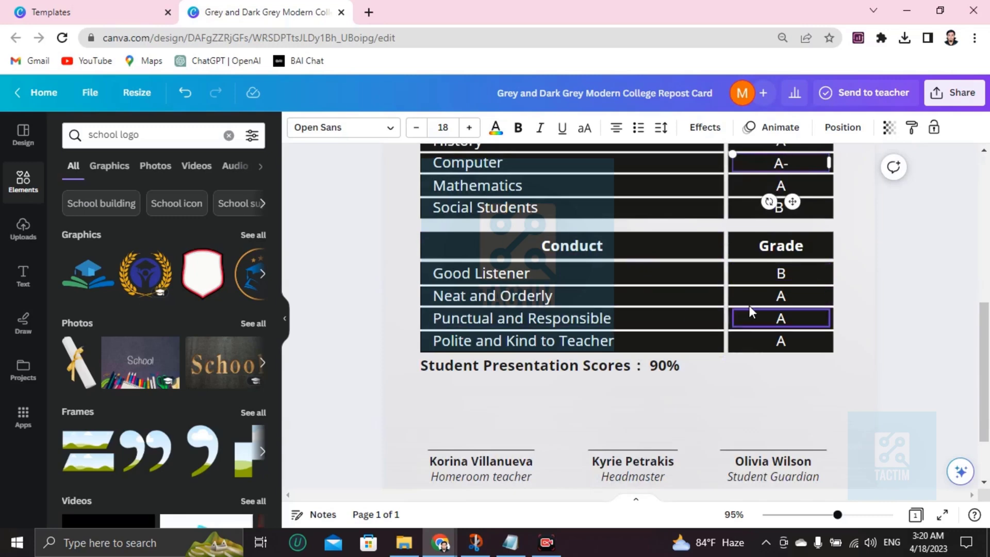
pyautogui.click(779, 295)
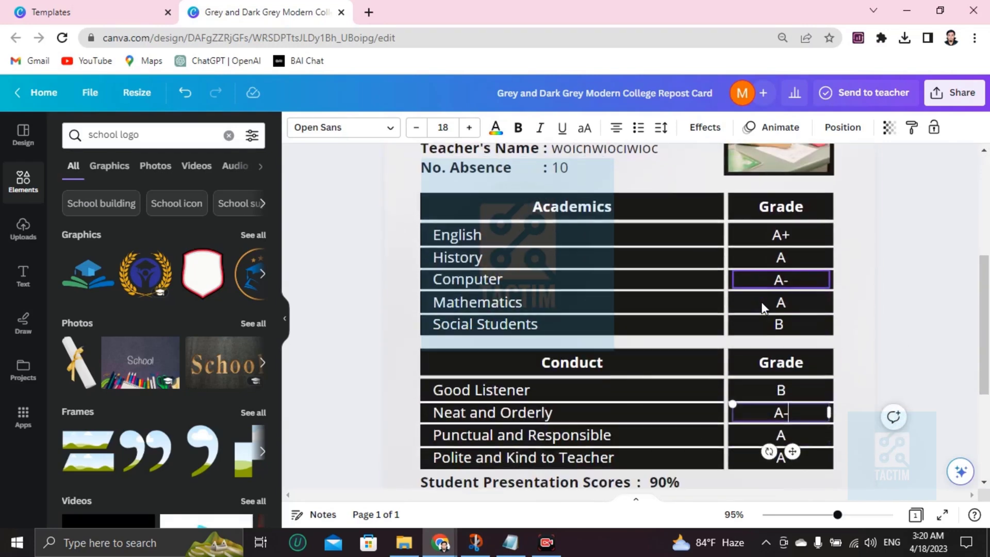
pyautogui.scroll(-3)
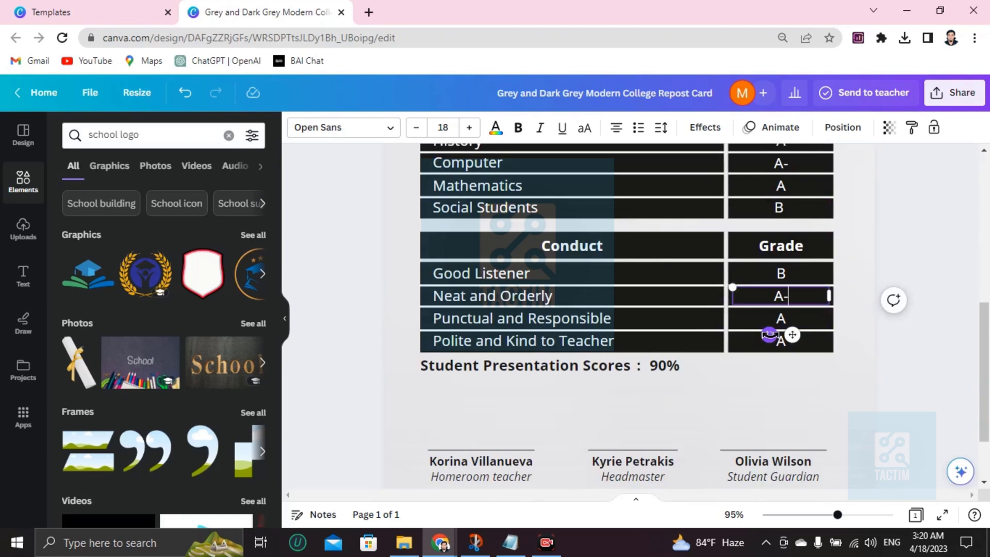
pyautogui.scroll(3)
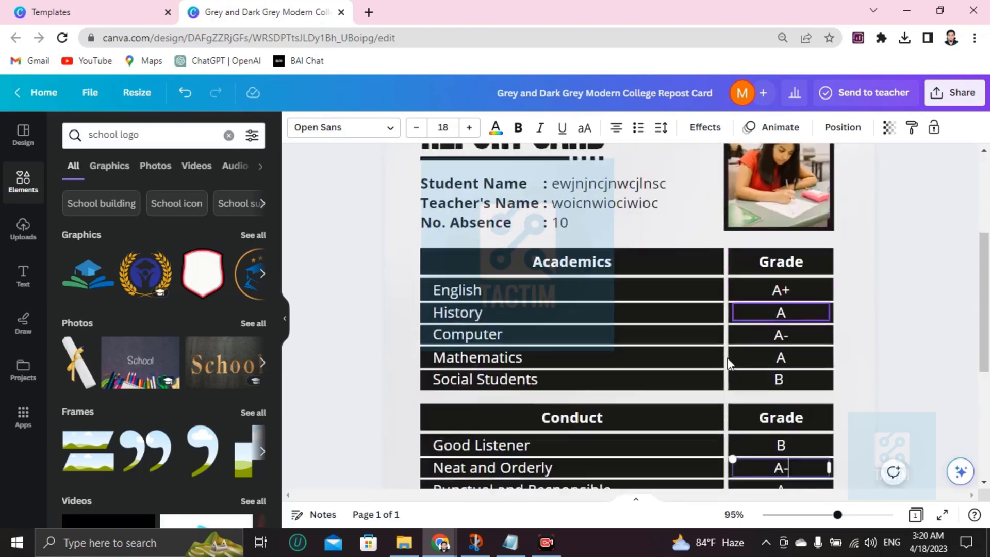
pyautogui.scroll(-3)
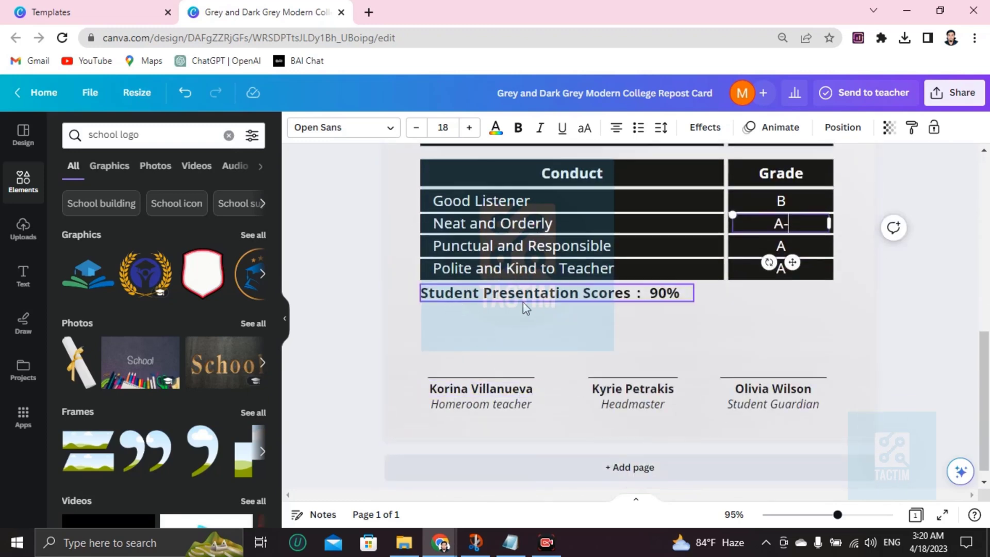
# Change the Student Presentation Scores value from 90% to 100%
pyautogui.doubleClick(662, 293)
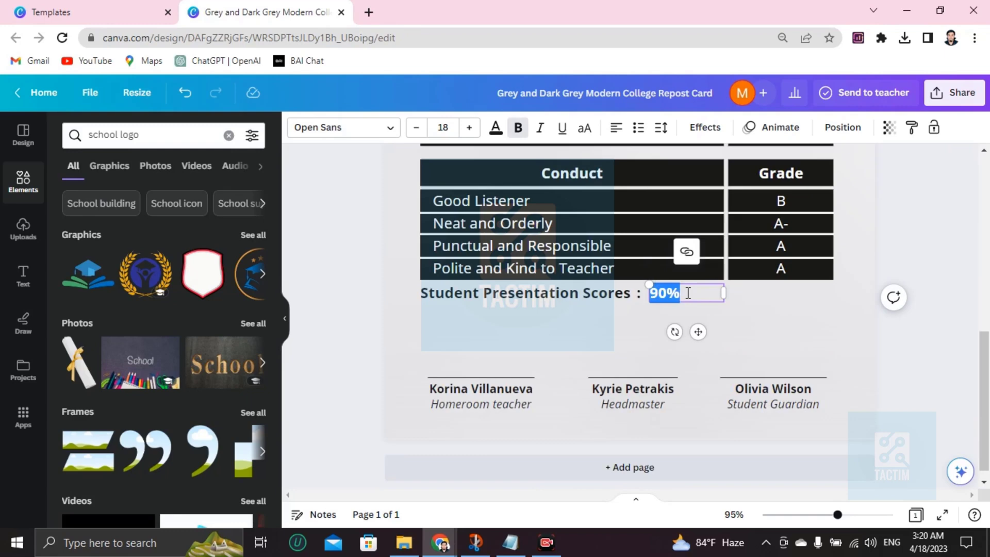
pyautogui.write('100')
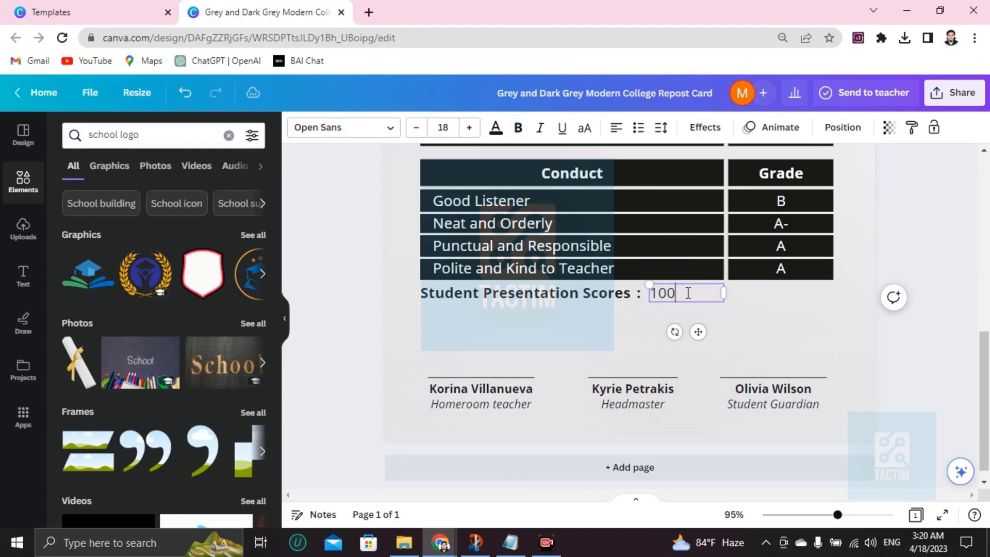
pyautogui.write('%')
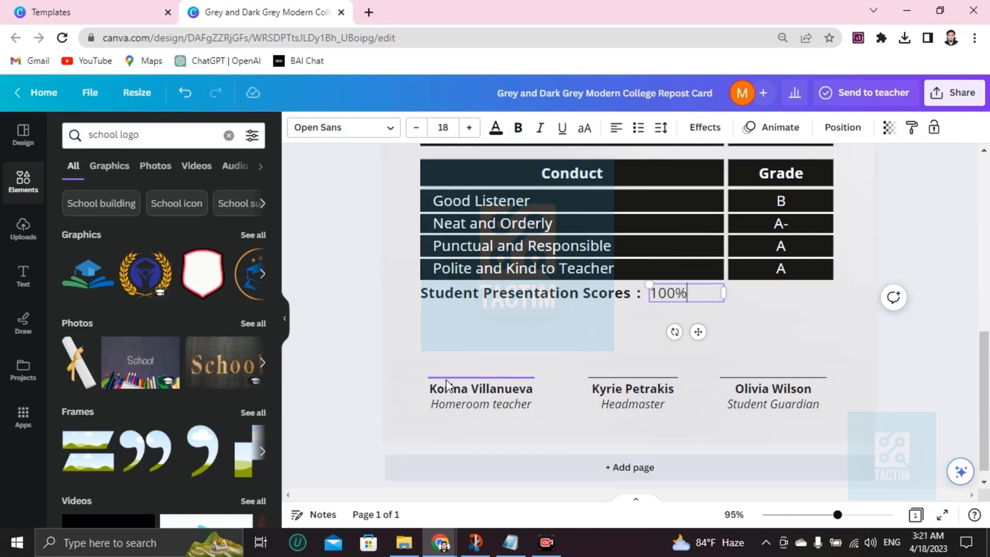
pyautogui.click(480, 388)
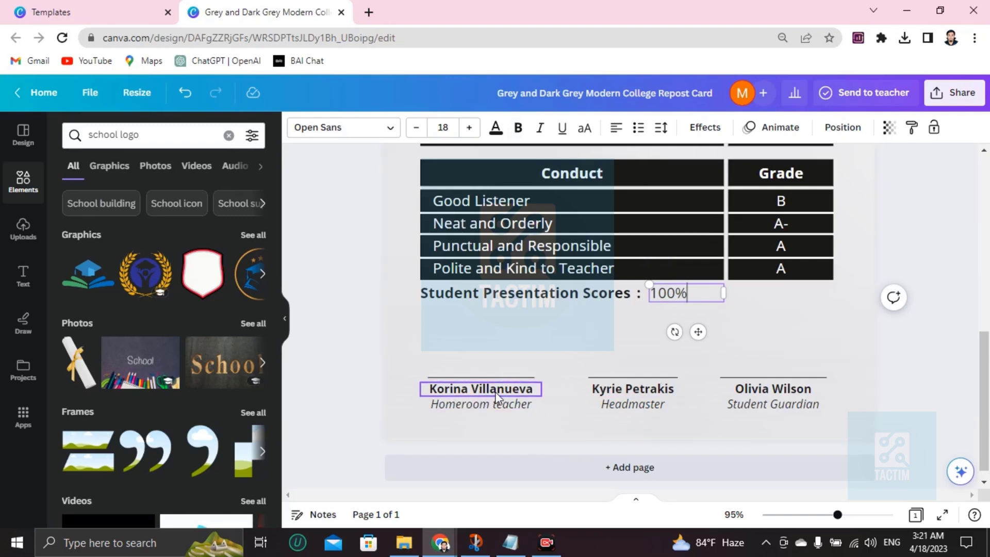
pyautogui.click(771, 389)
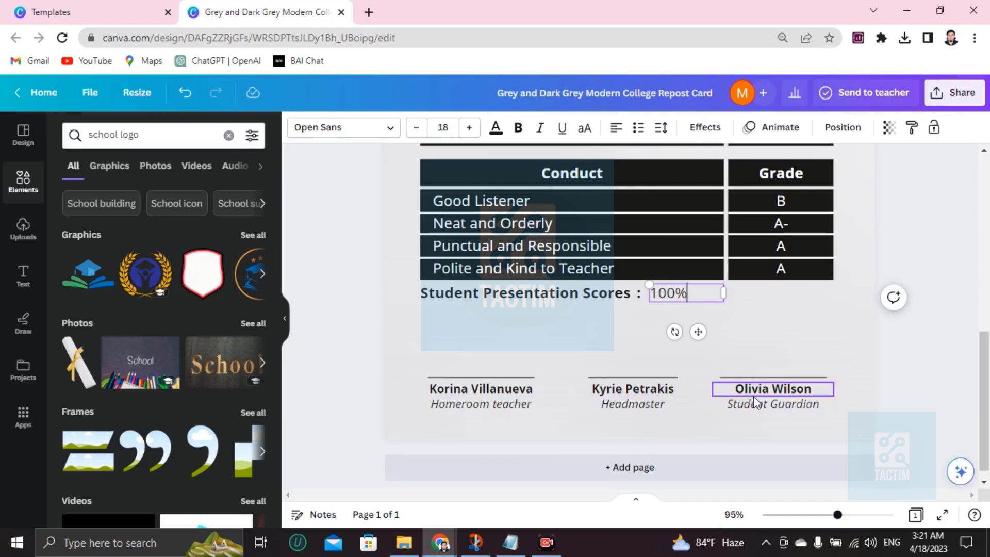
pyautogui.click(480, 379)
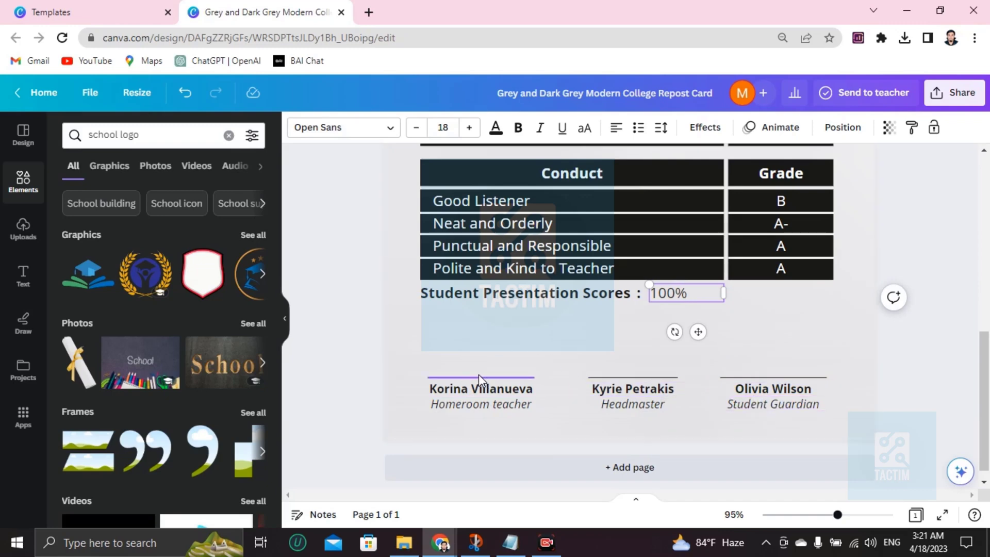
pyautogui.click(498, 360)
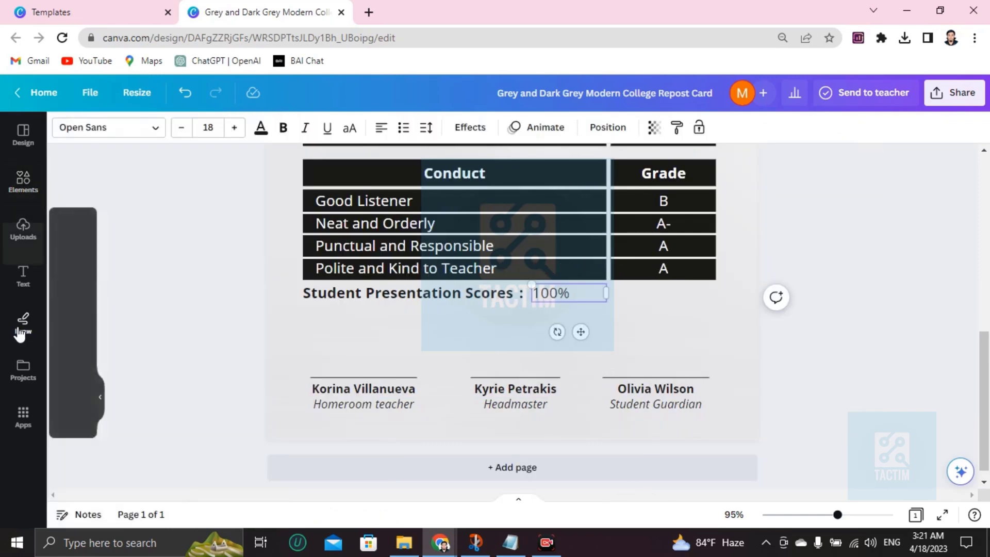
# Close the Draw panel with both signatures placed, and scroll back to the card's top
pyautogui.click(22, 326)
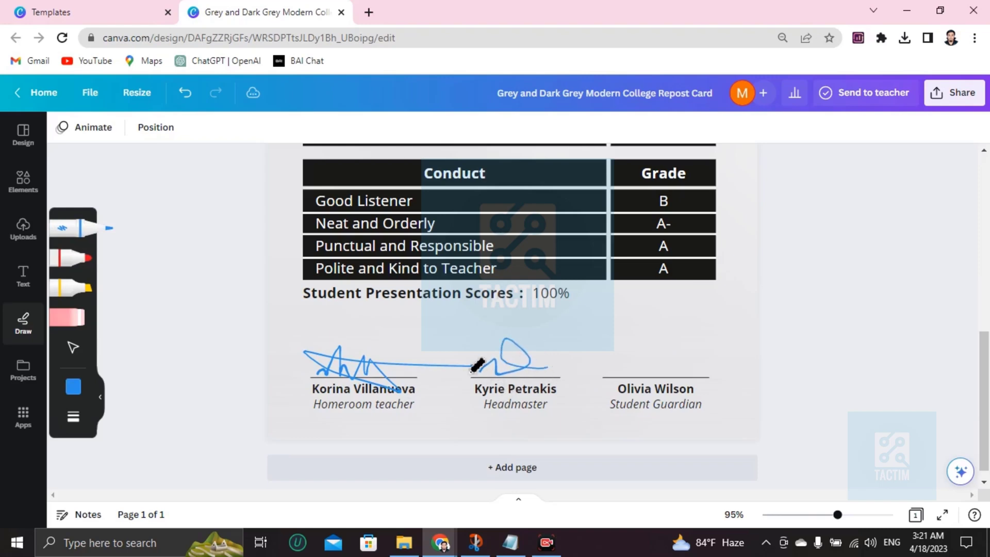
pyautogui.scroll(3)
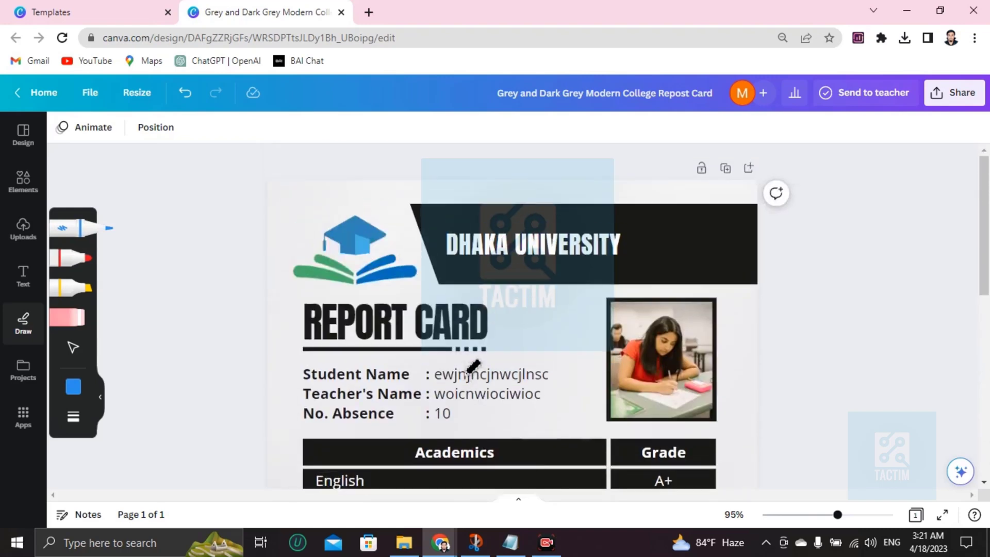
pyautogui.scroll(-3)
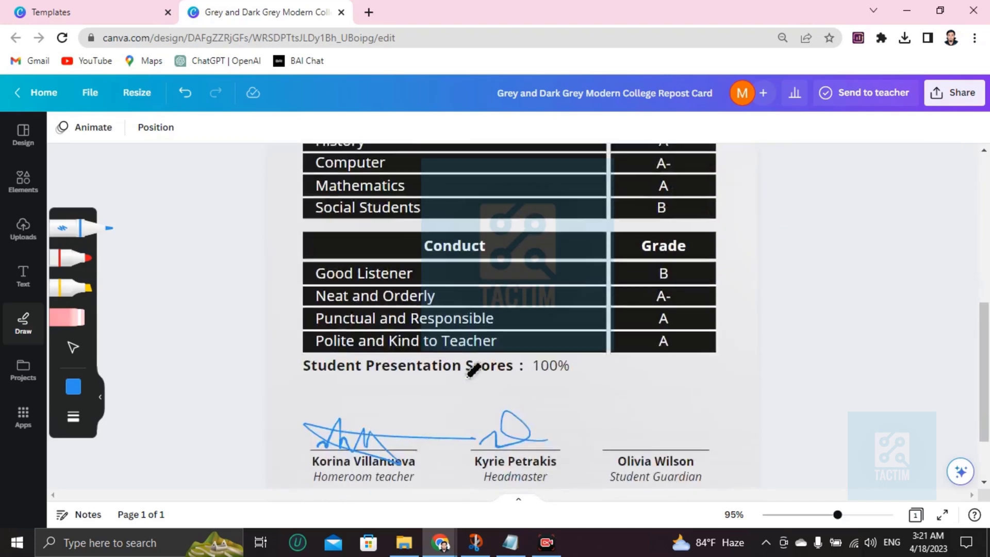
pyautogui.scroll(-3)
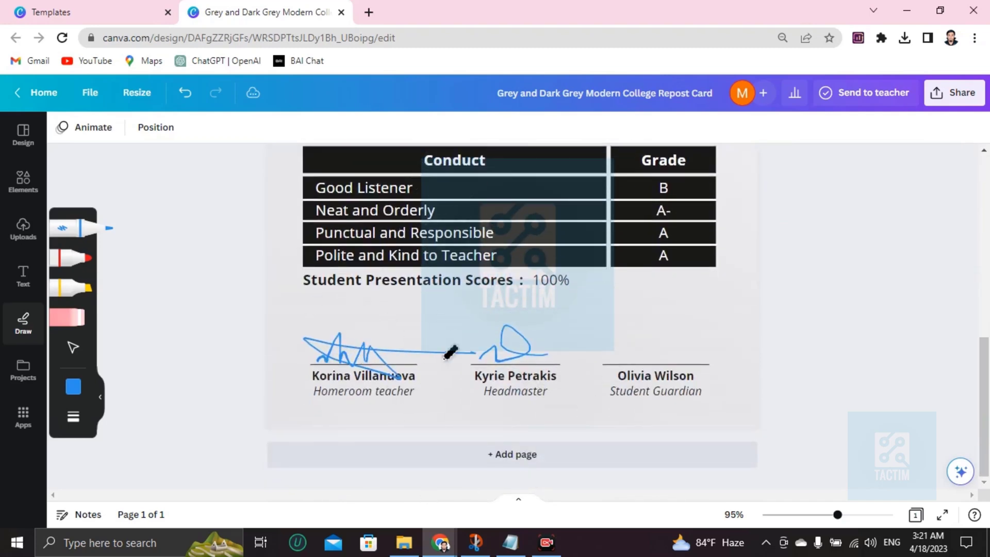
pyautogui.scroll(3)
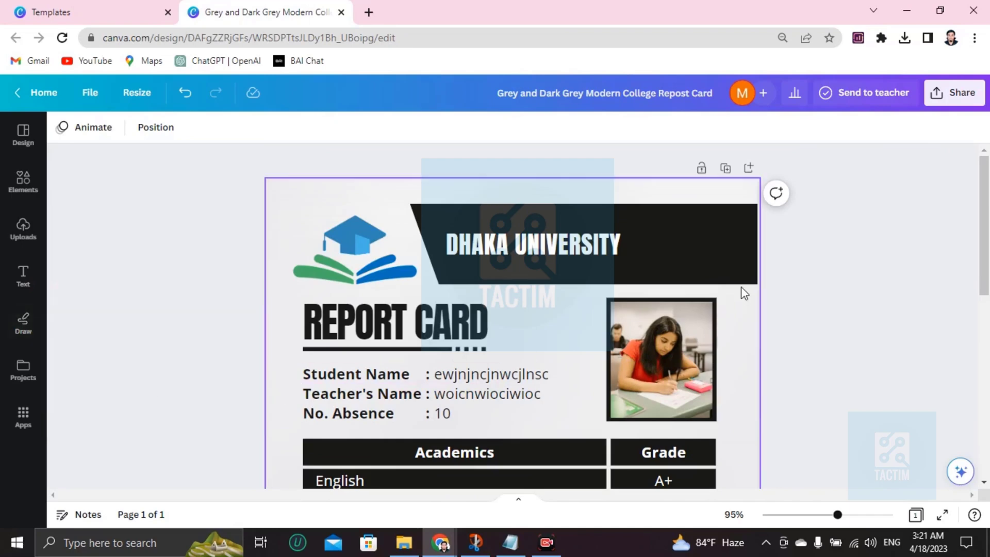
# Select the REPORT CARD heading, Conduct table rows and the page background image
pyautogui.click(533, 245)
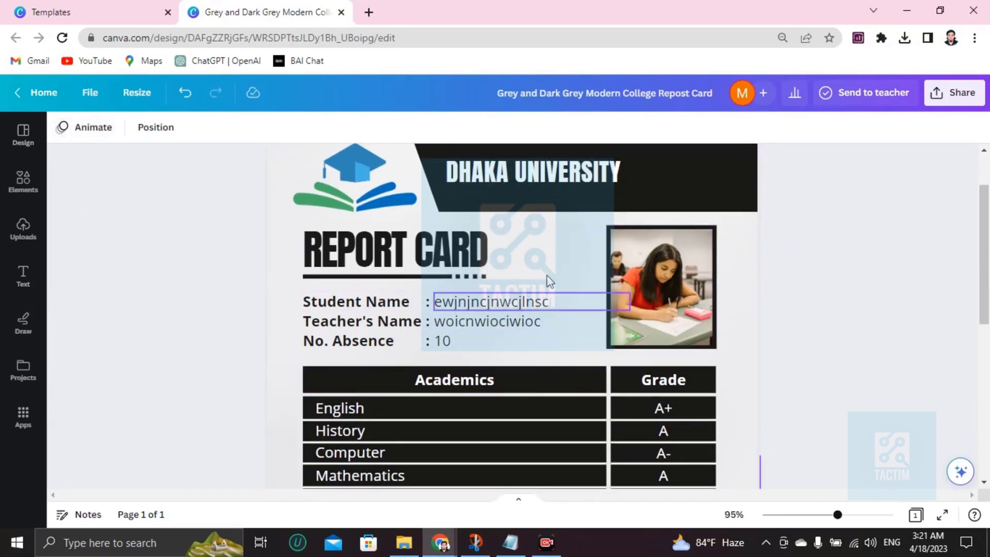
pyautogui.click(395, 250)
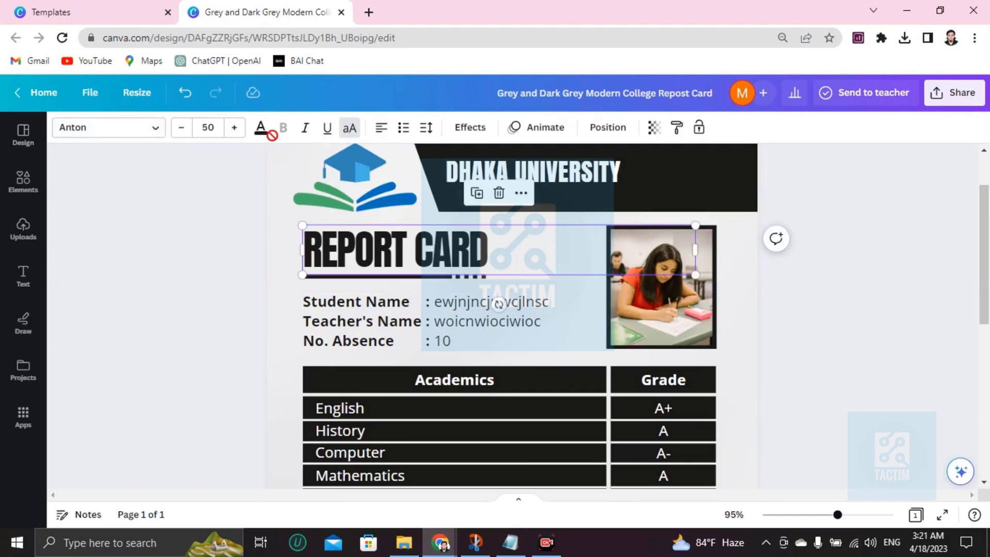
pyautogui.click(661, 285)
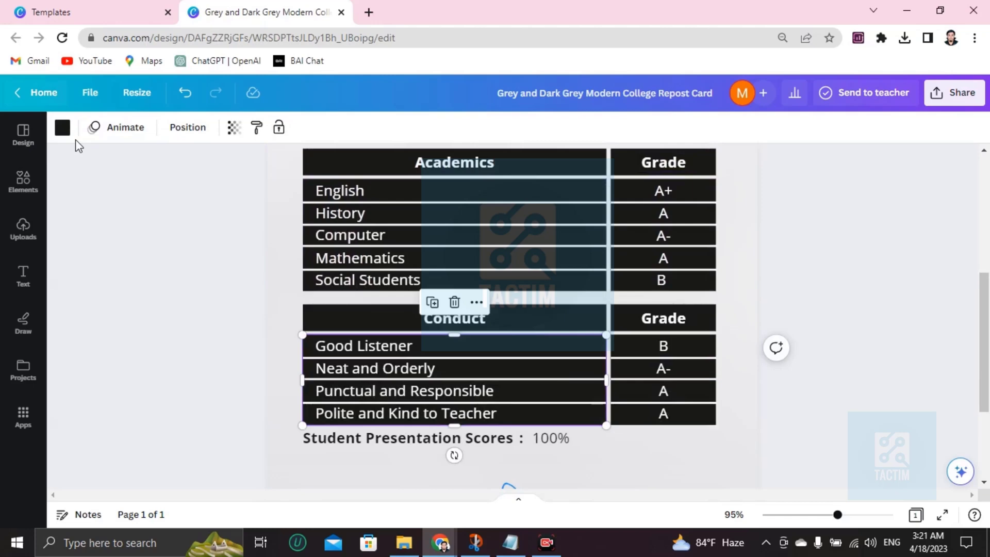
pyautogui.doubleClick(363, 346)
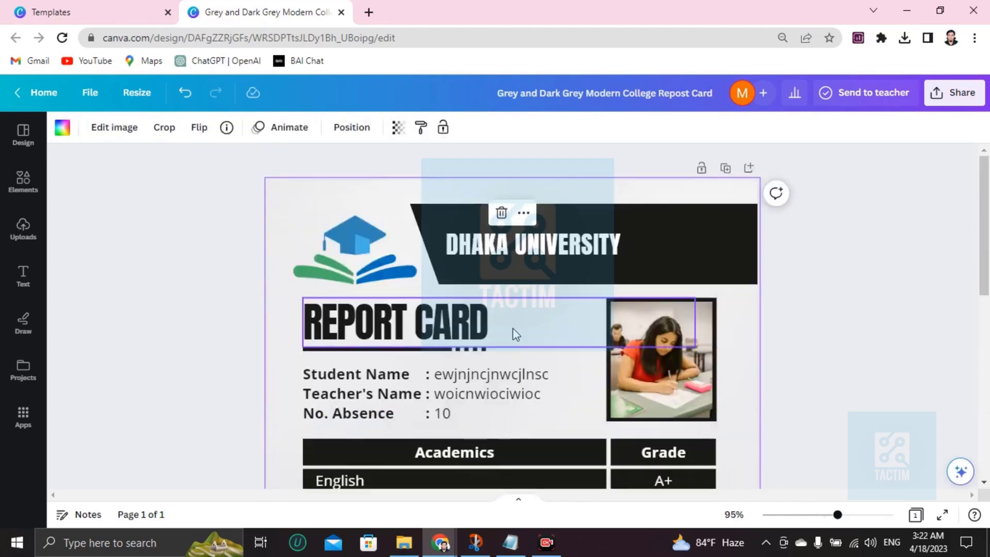
pyautogui.moveTo(491, 329)
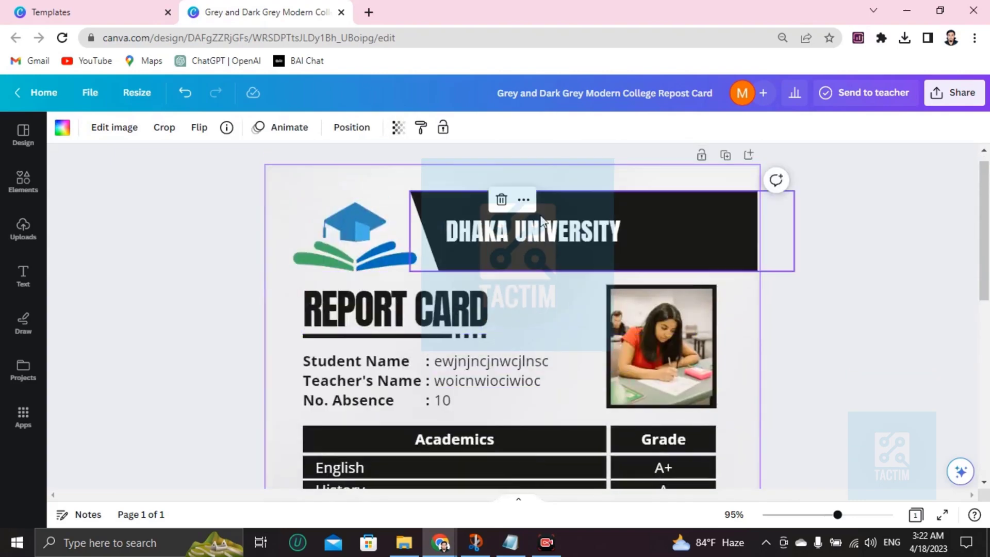
# Deselect everything and switch to the Grey and Dark Grey Modern College Report Card template preview
pyautogui.click(354, 236)
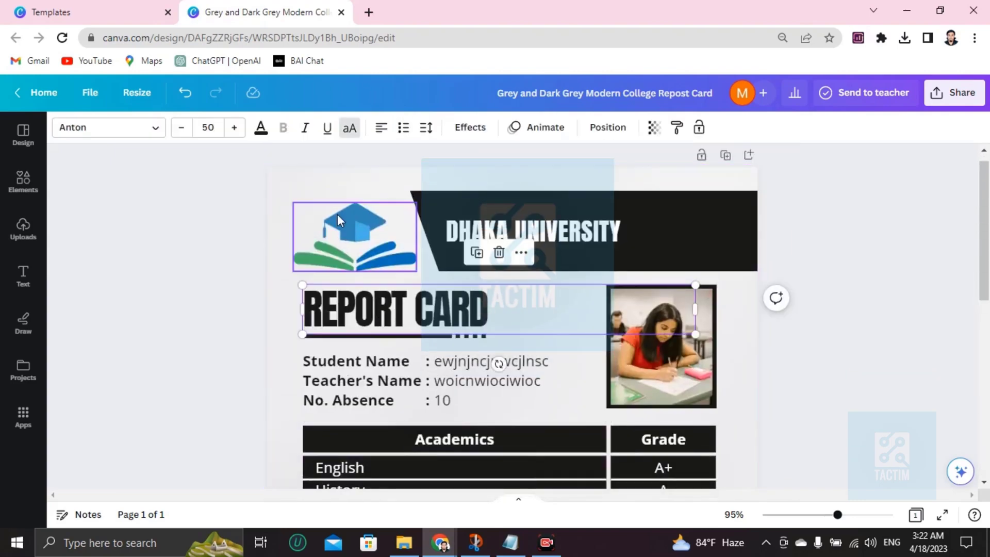
pyautogui.click(281, 277)
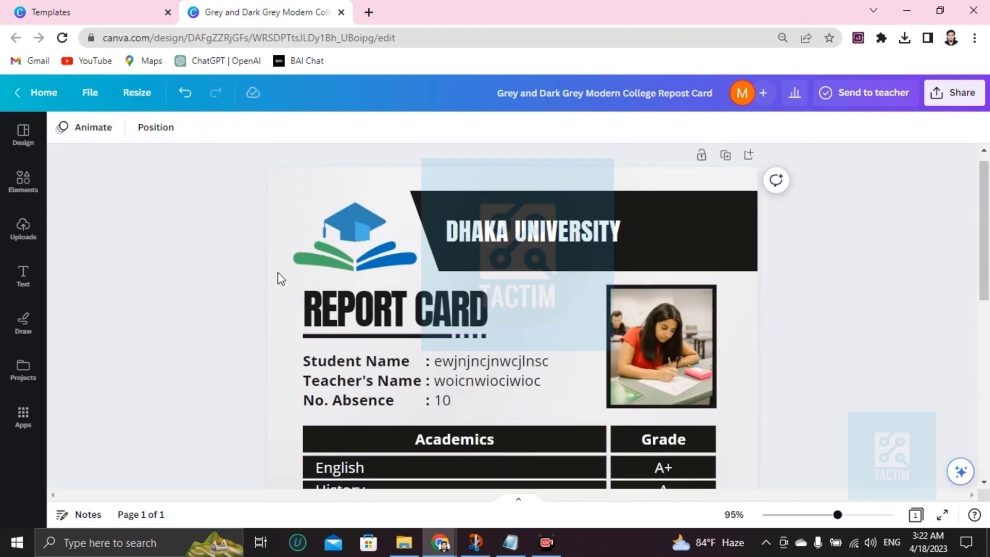
pyautogui.click(532, 231)
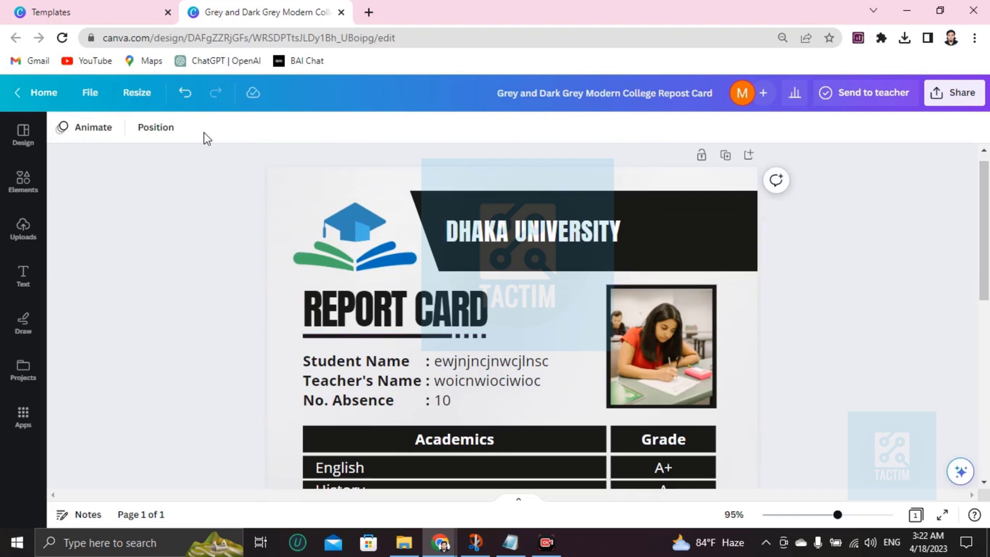
pyautogui.click(532, 231)
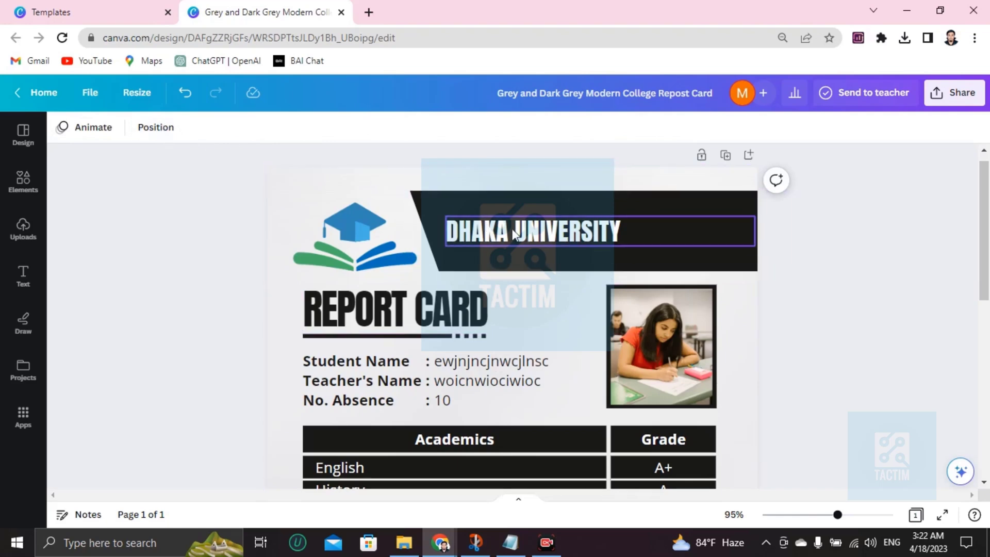
pyautogui.scroll(-3)
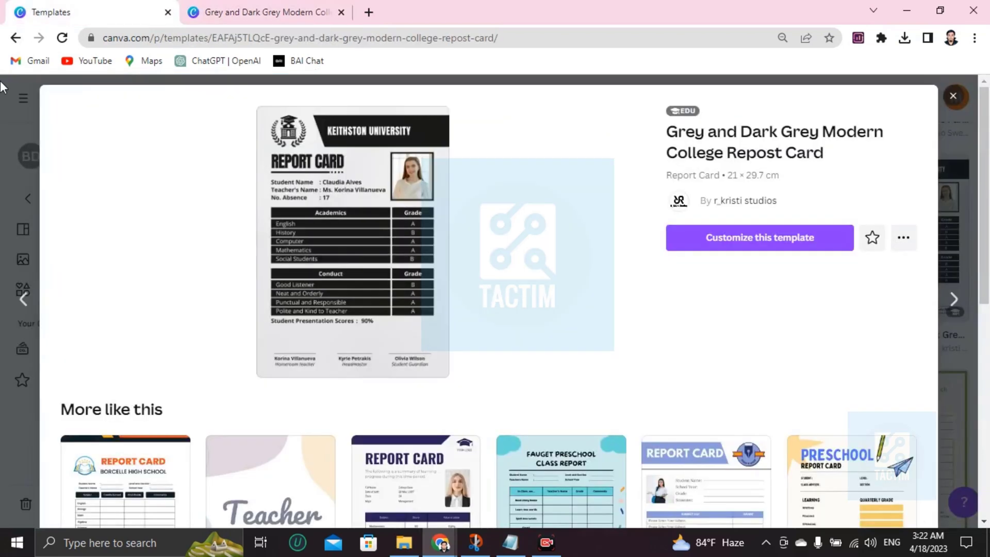
# Return to the Dhaka University card, deselect the background, and bring up Share options
pyautogui.click(758, 237)
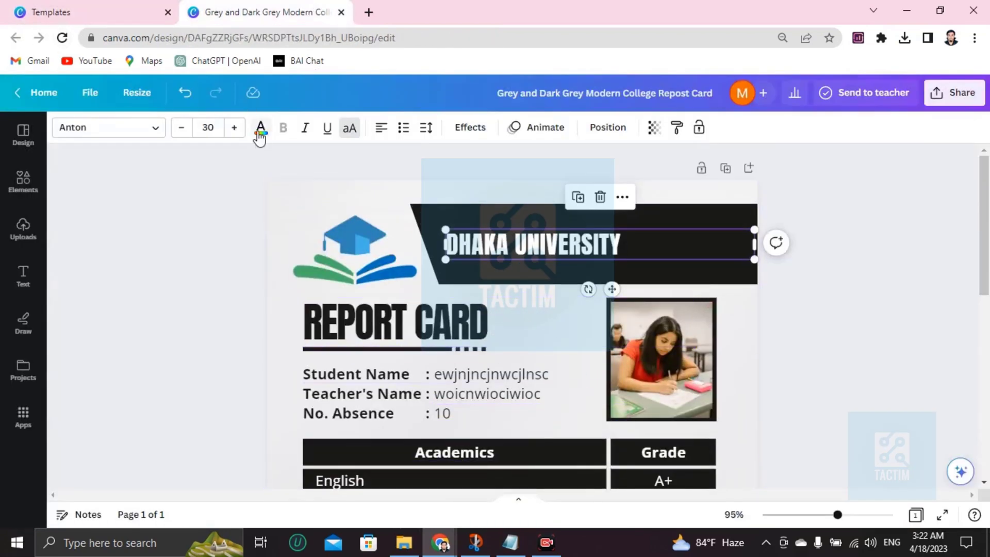
pyautogui.click(86, 298)
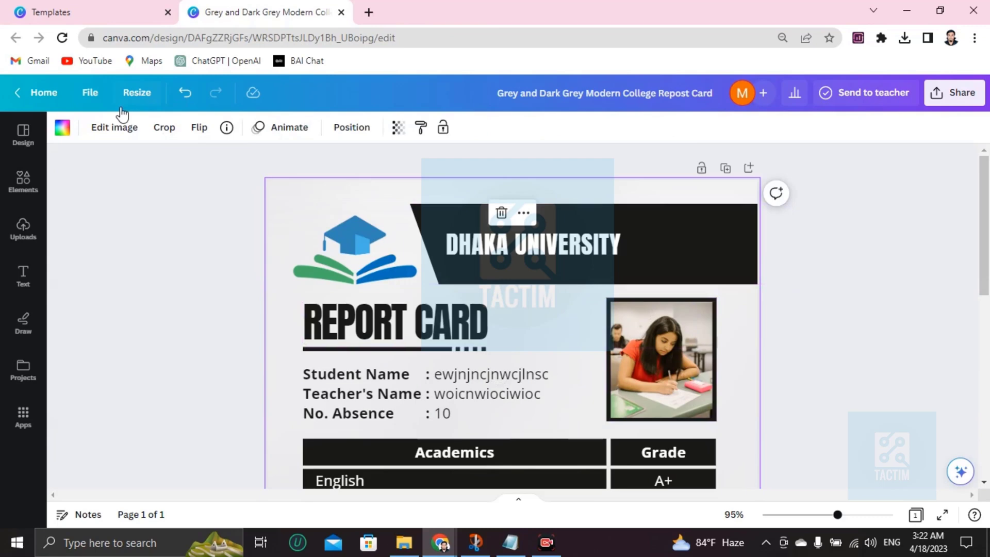
pyautogui.click(770, 331)
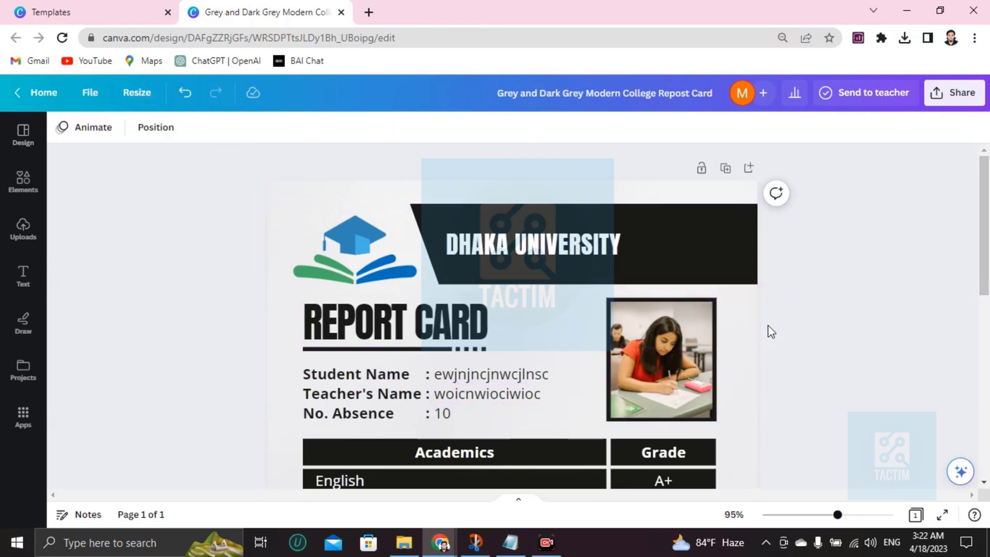
pyautogui.click(953, 93)
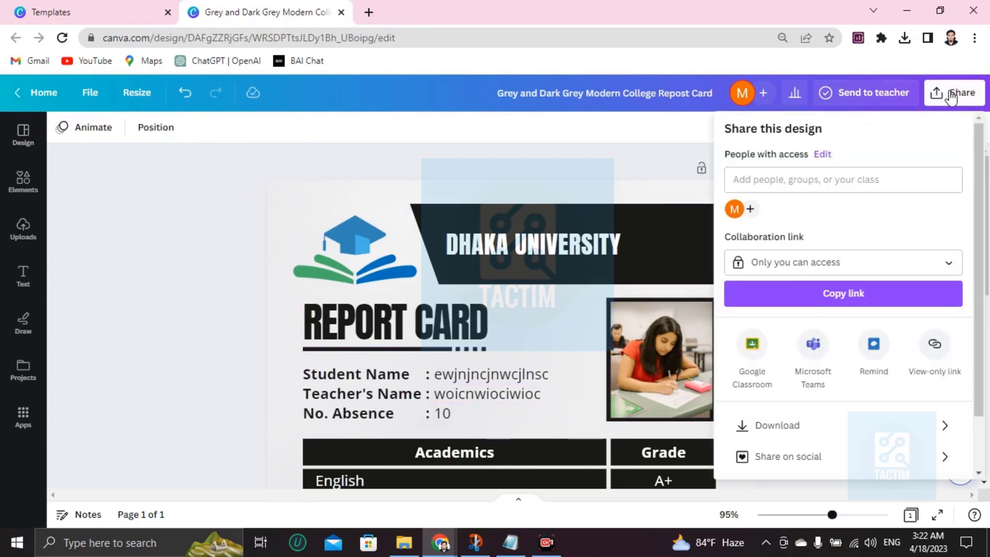
# Download the report card as a PDF Standard file
pyautogui.scroll(-3)
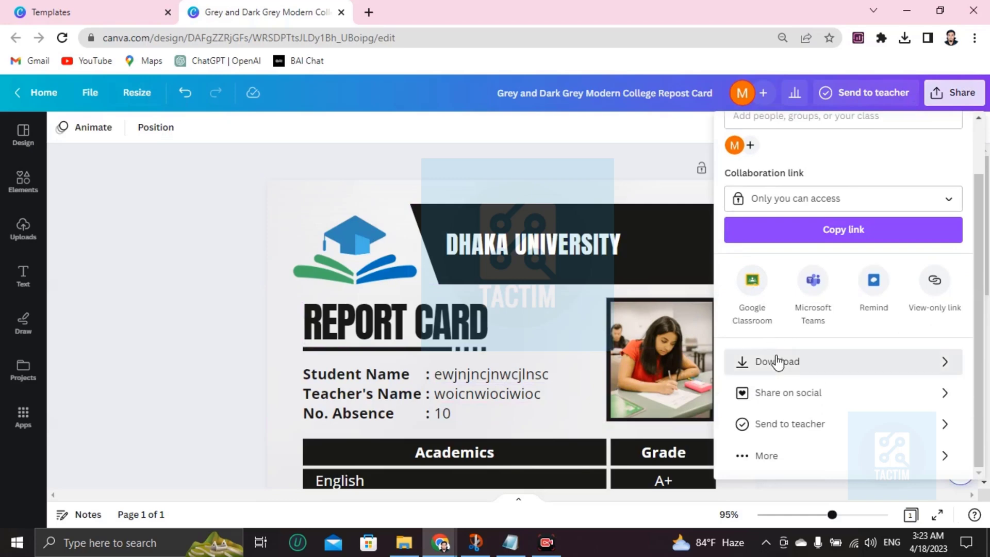
pyautogui.click(775, 361)
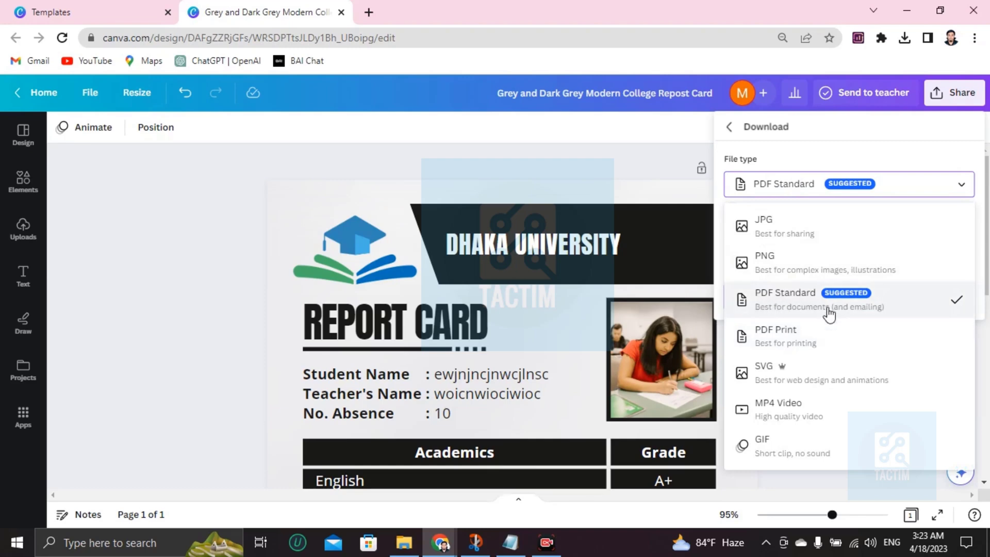
pyautogui.click(784, 299)
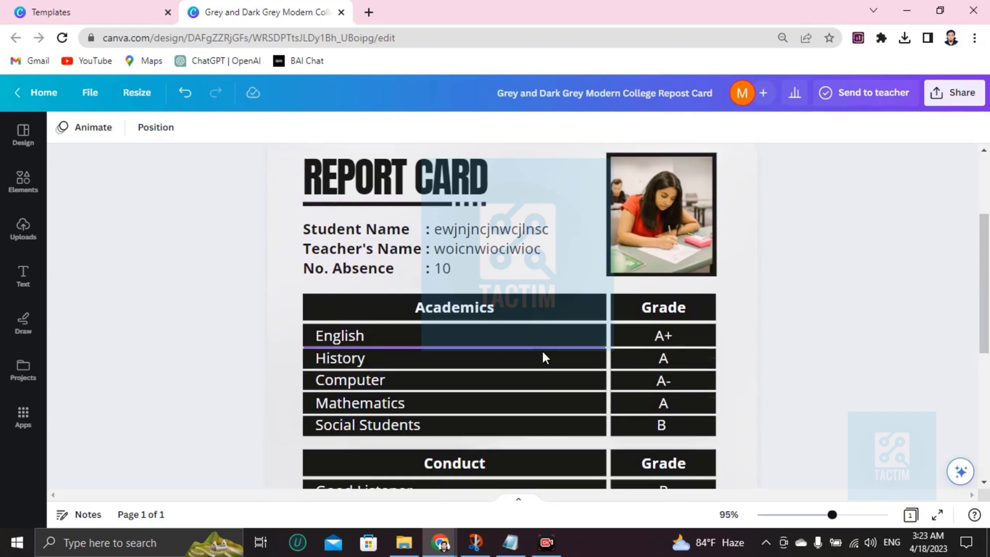
# Set collaboration access to Anyone with the link and enter a recipient email beginning 'imr'
pyautogui.click(953, 92)
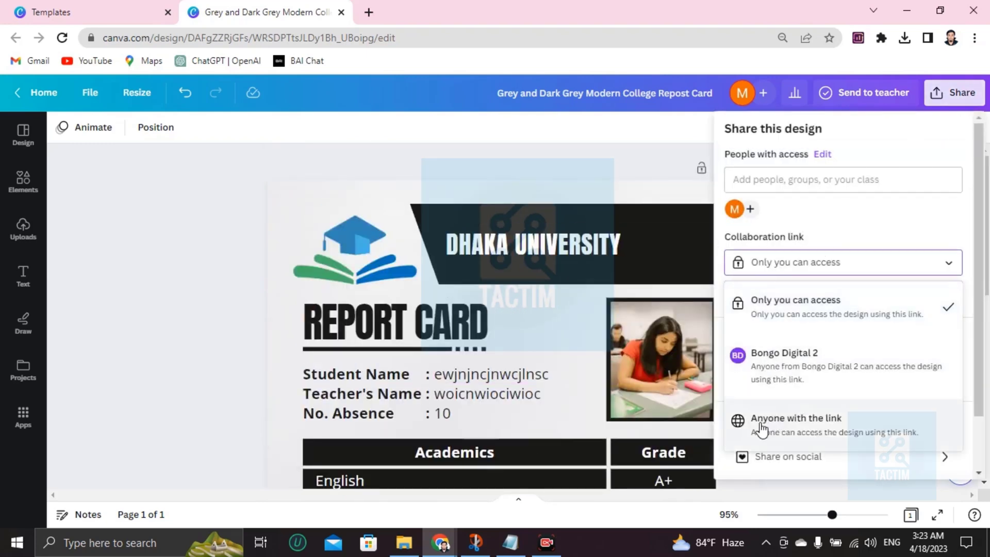
pyautogui.click(795, 418)
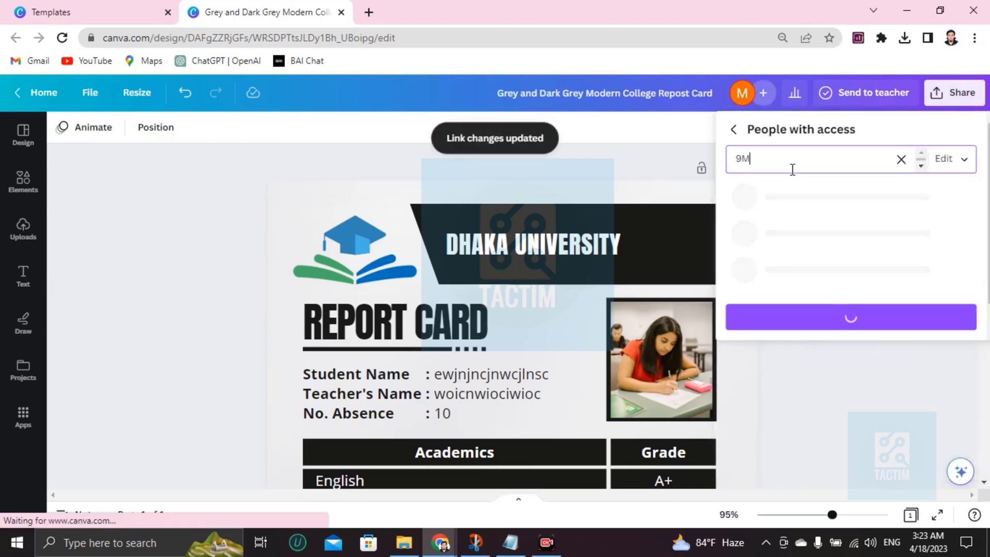
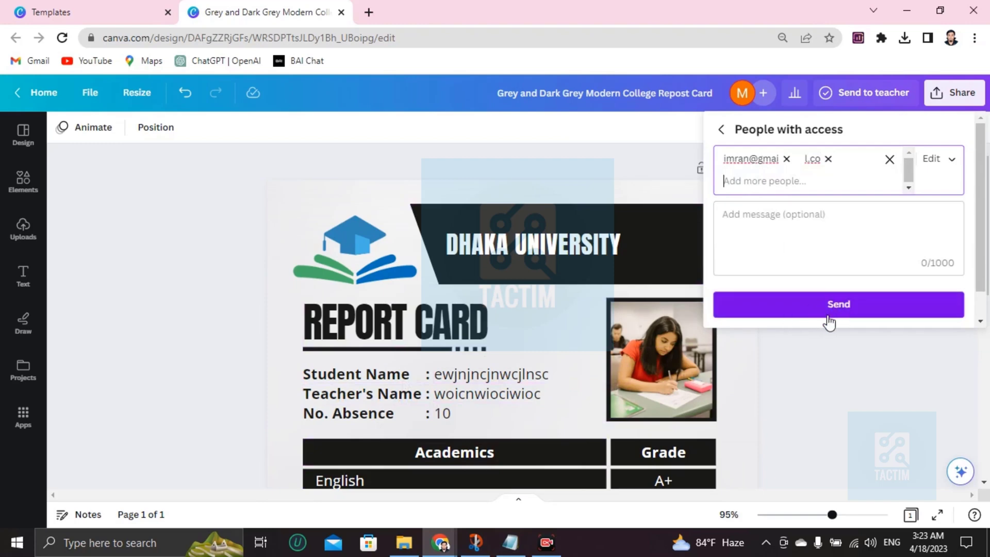
pyautogui.moveTo(762, 129)
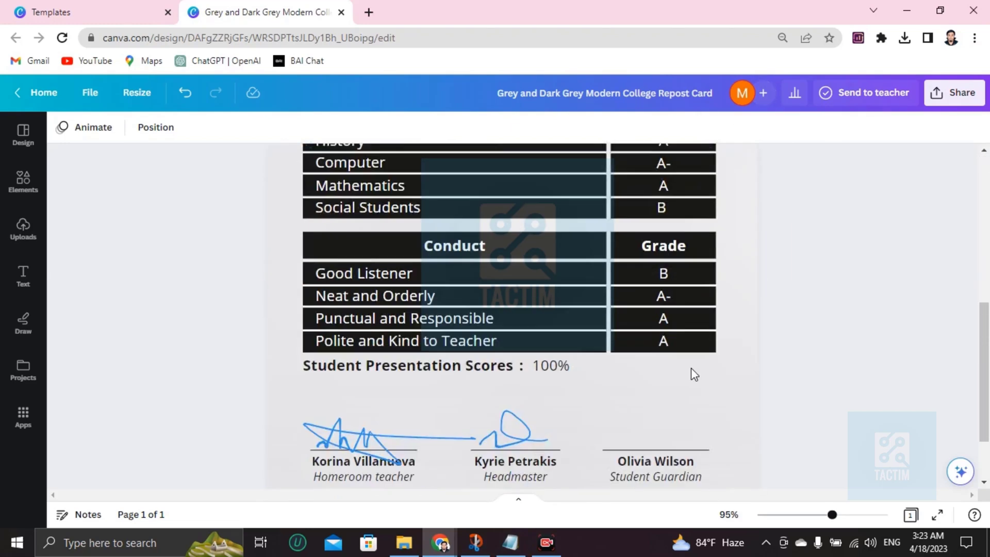
pyautogui.scroll(-3)
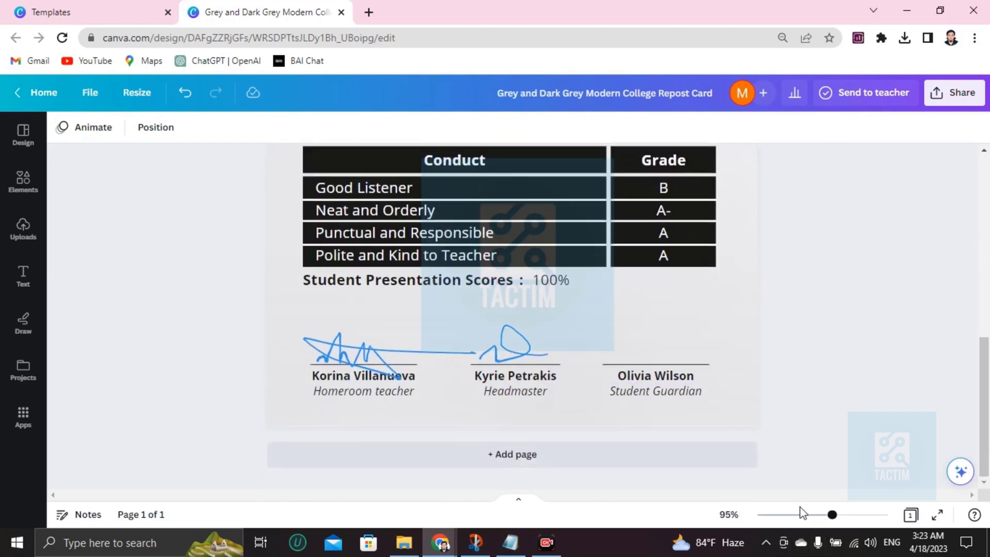
pyautogui.scroll(3)
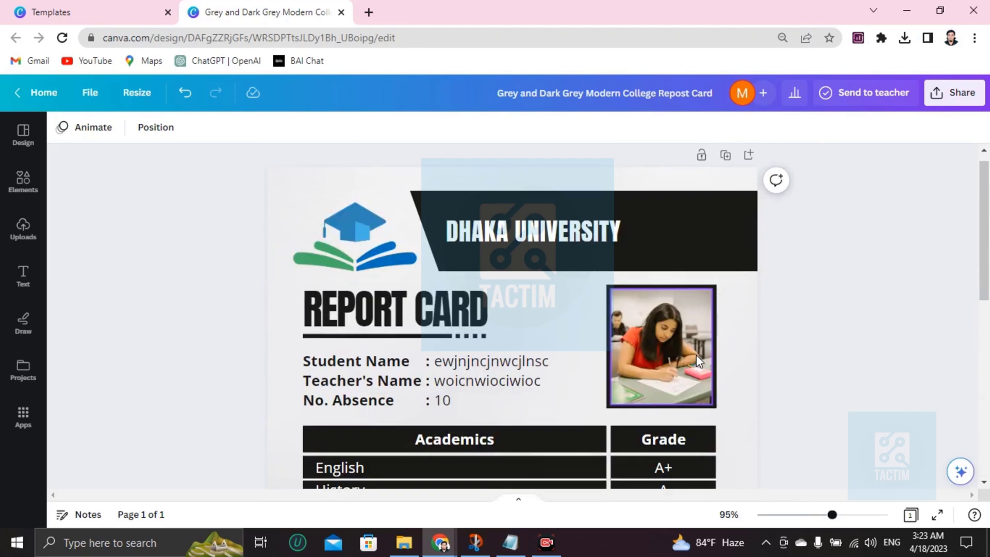
pyautogui.scroll(-3)
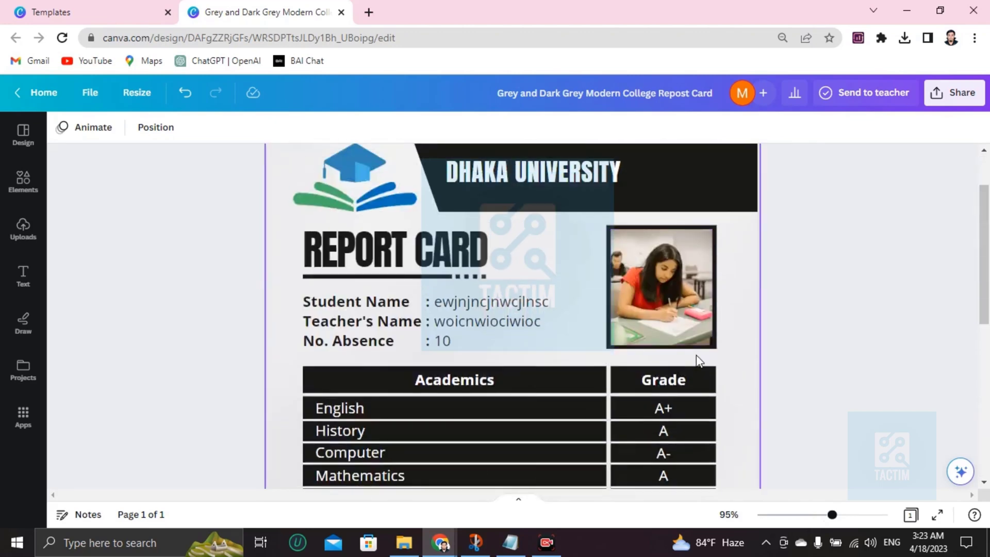
pyautogui.scroll(-3)
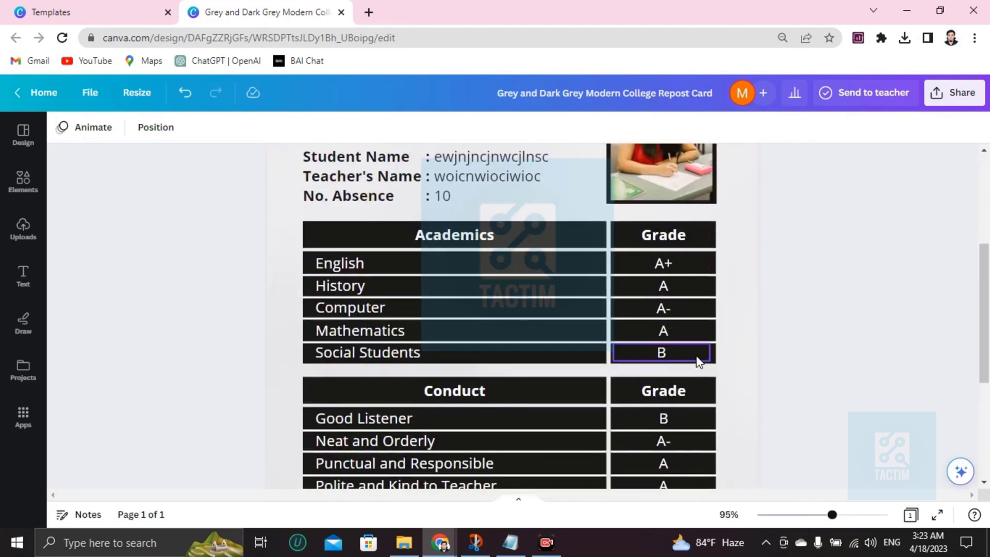